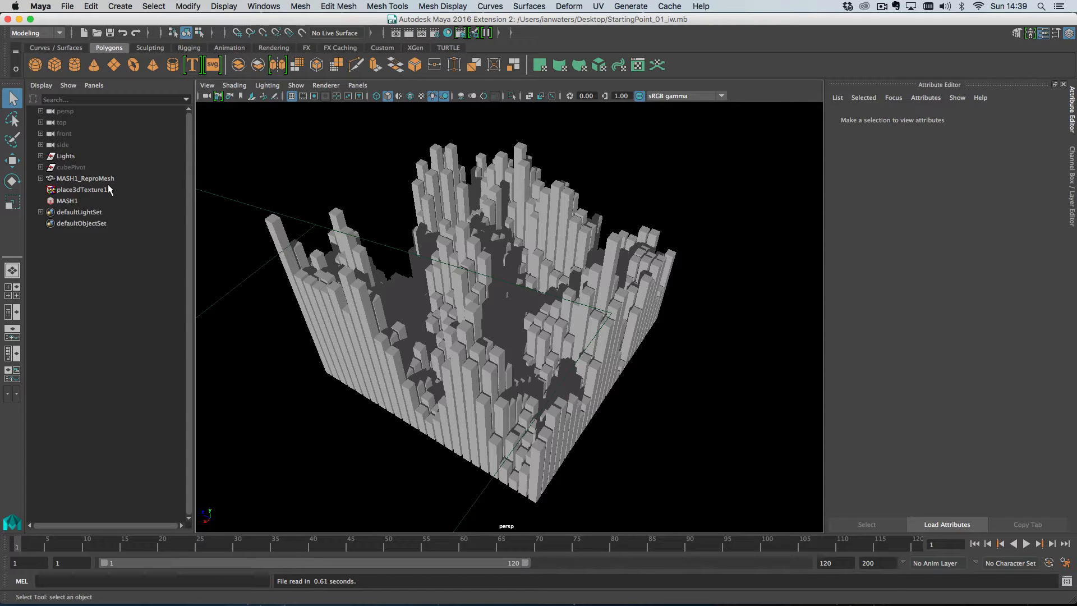
- Rotate place3dTexture1 to reshape the column pattern across the cube grid
{"action": "left_click", "coordinate": [80, 190]}
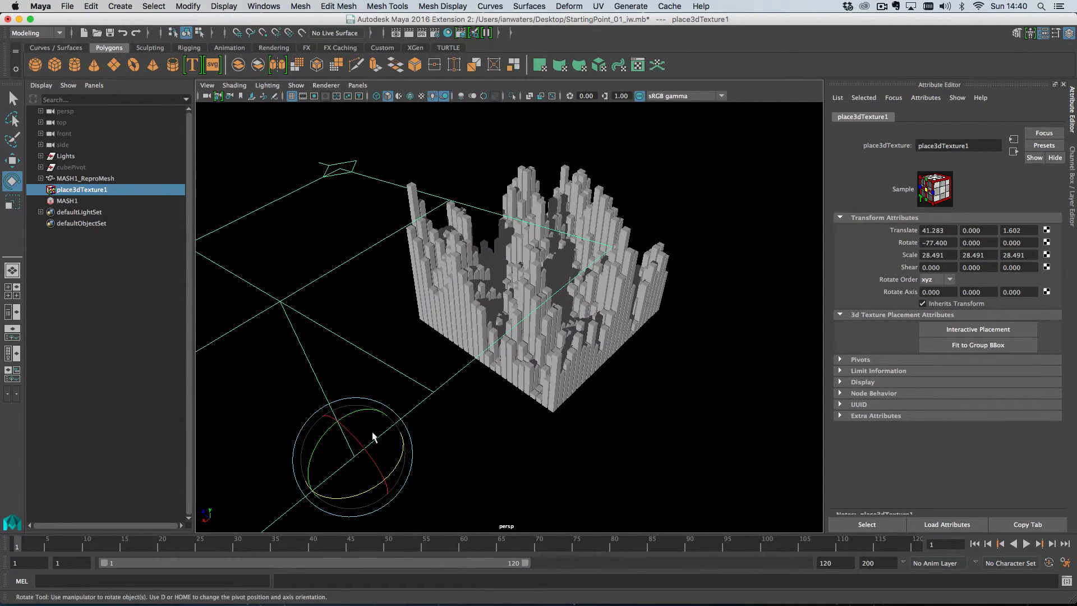
{"action": "left_click_drag", "start_coordinate": [375, 438], "coordinate": [394, 508]}
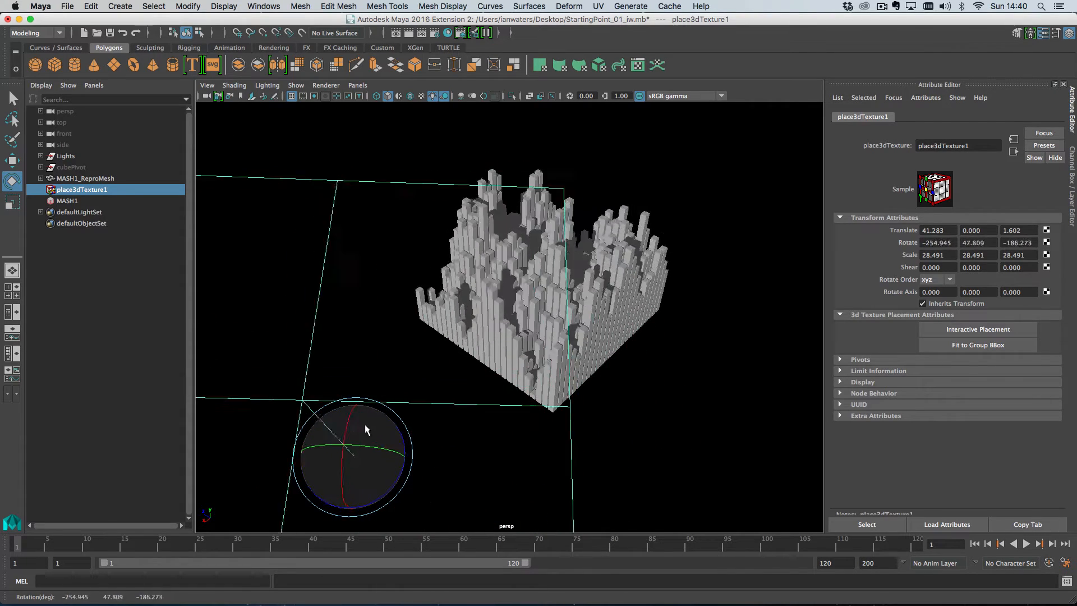
{"action": "left_click_drag", "start_coordinate": [364, 429], "coordinate": [376, 446]}
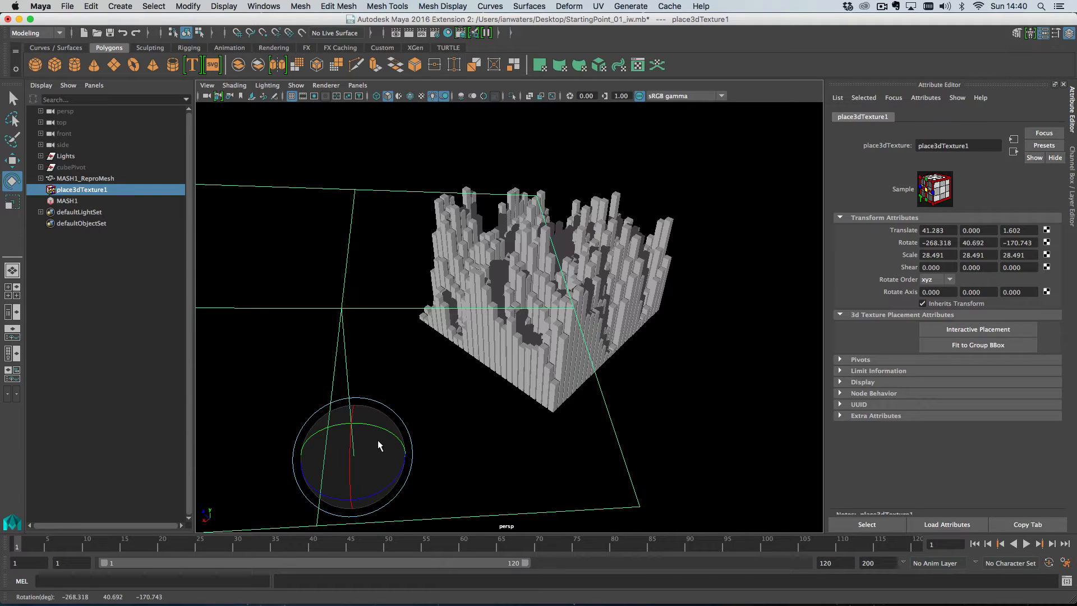
{"action": "left_click_drag", "start_coordinate": [353, 460], "coordinate": [375, 443]}
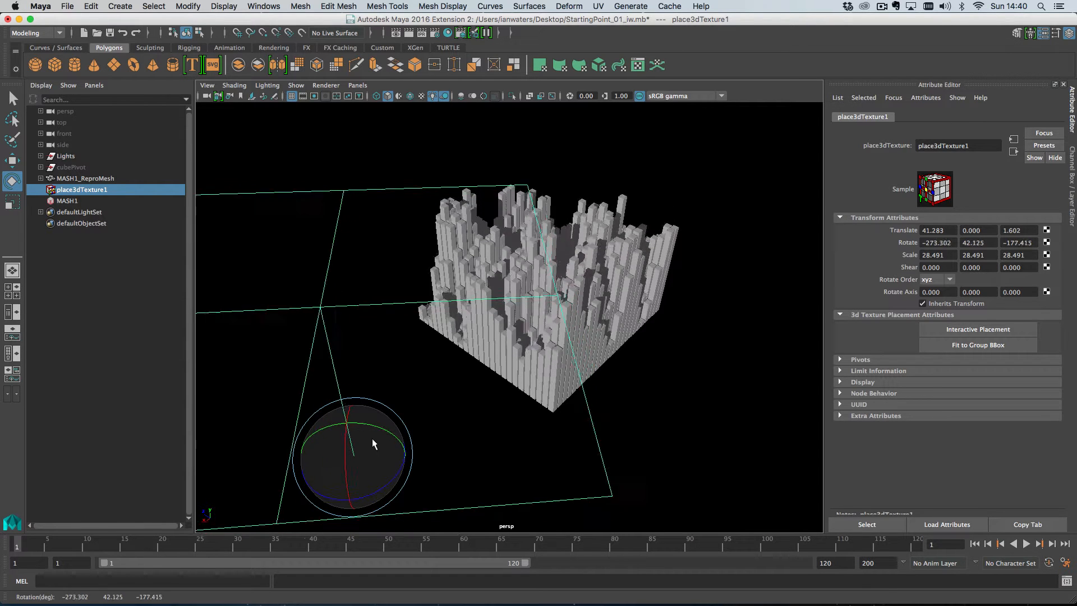
{"action": "left_click_drag", "start_coordinate": [375, 443], "coordinate": [403, 463]}
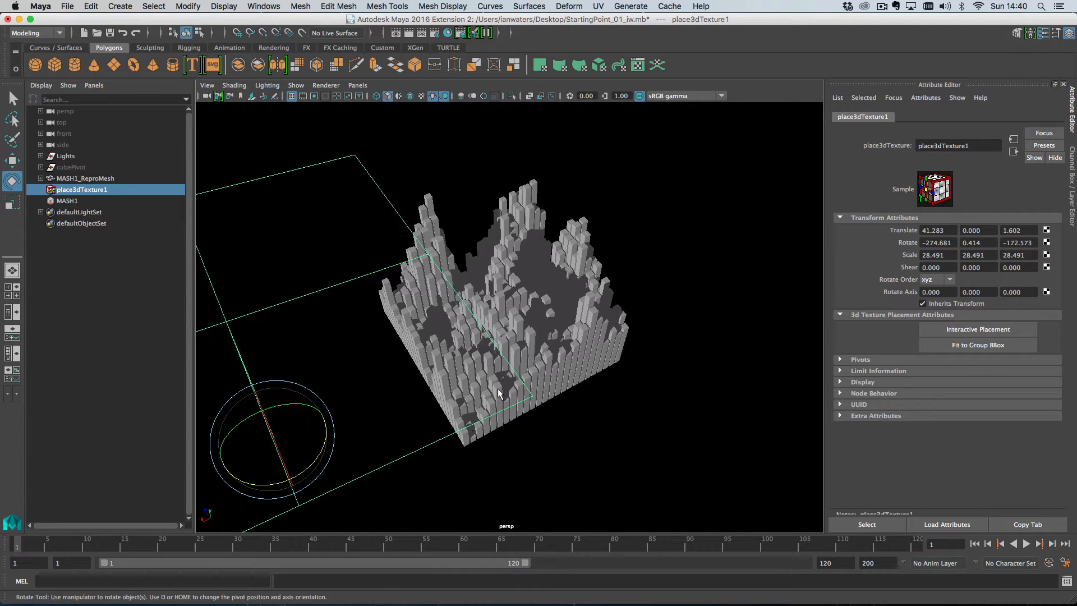
{"action": "mouse_move", "coordinate": [677, 322]}
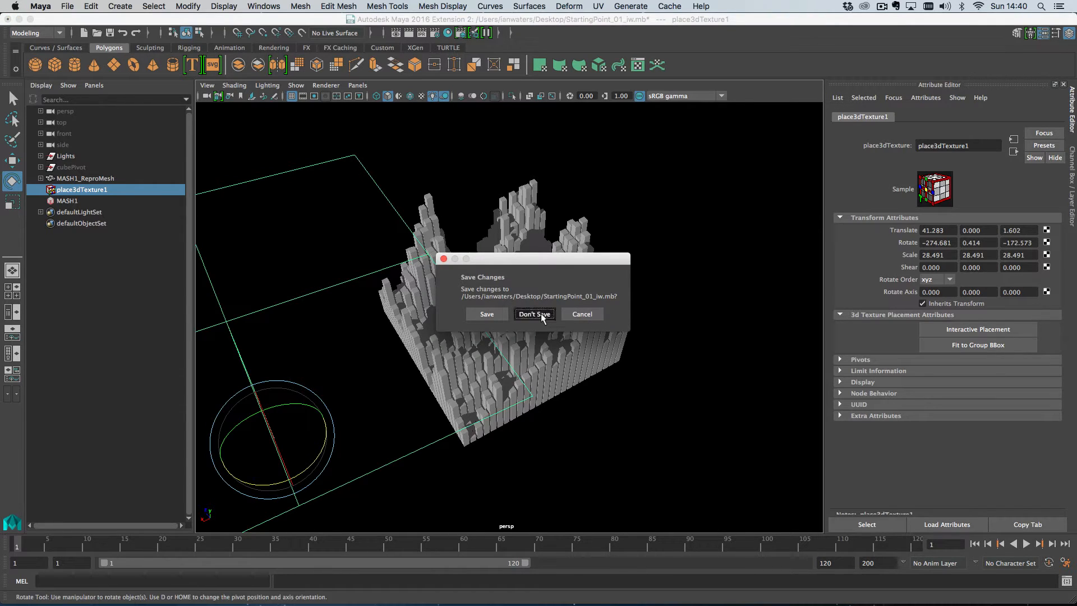
- Discard changes, make a MASH network from a cube and distribute it as a grid
{"action": "left_click", "coordinate": [534, 314]}
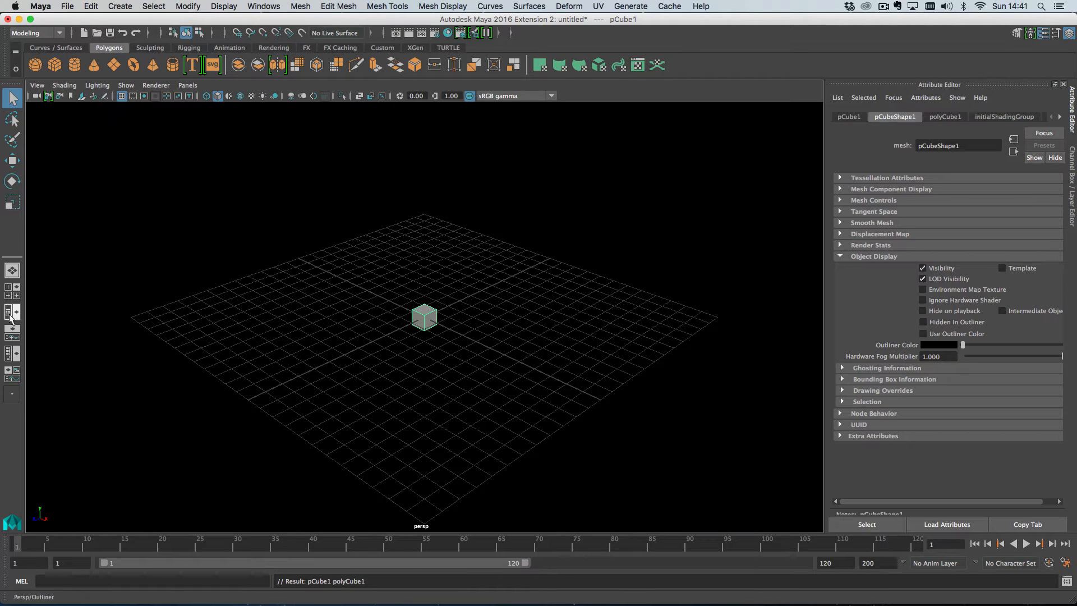
{"action": "left_click", "coordinate": [120, 7]}
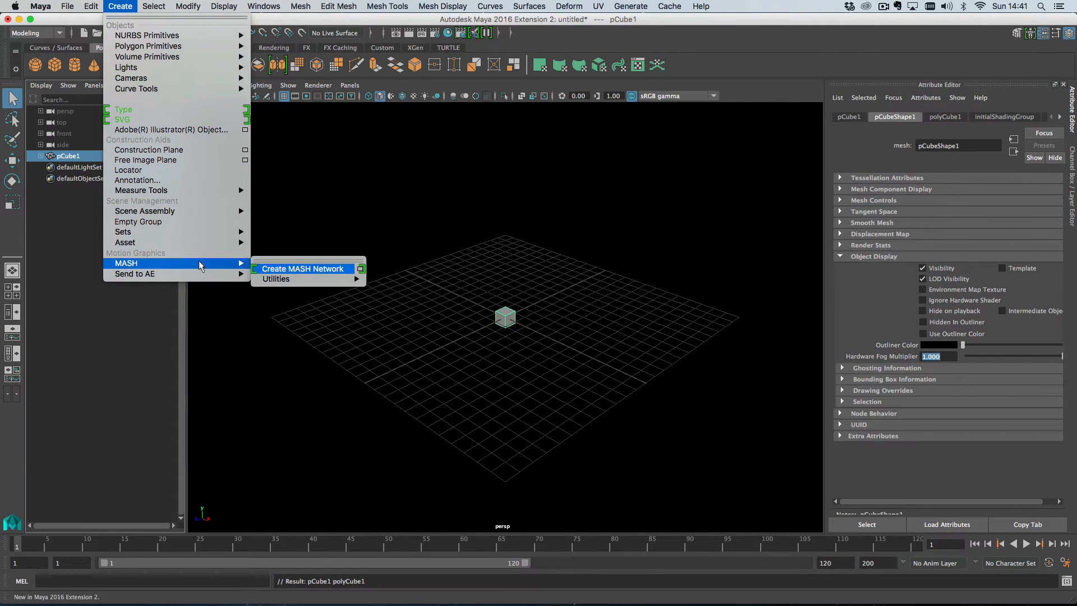
{"action": "left_click", "coordinate": [302, 268]}
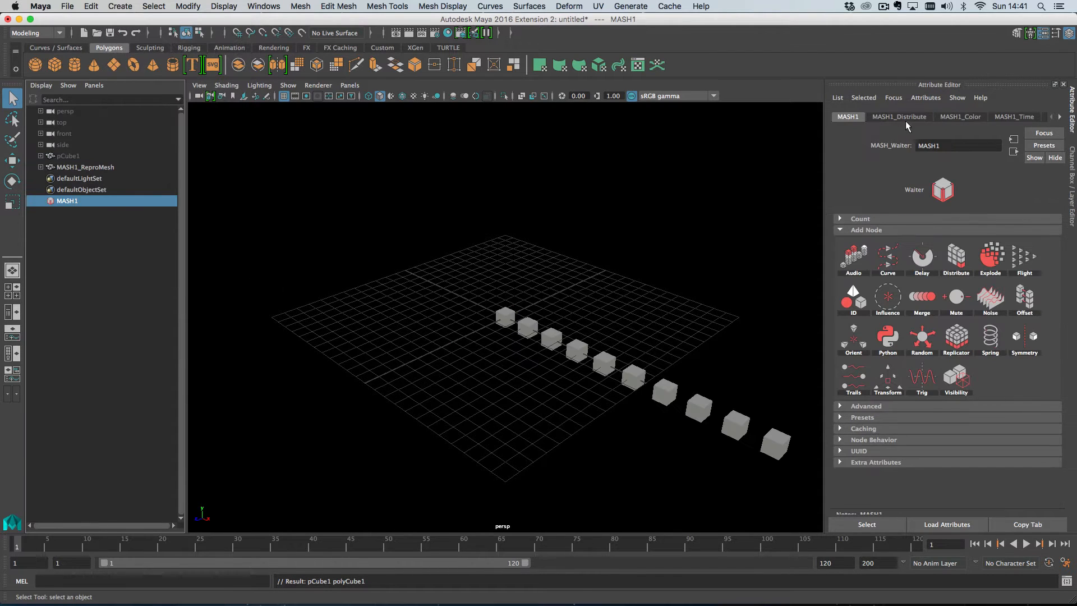
{"action": "left_click", "coordinate": [898, 115]}
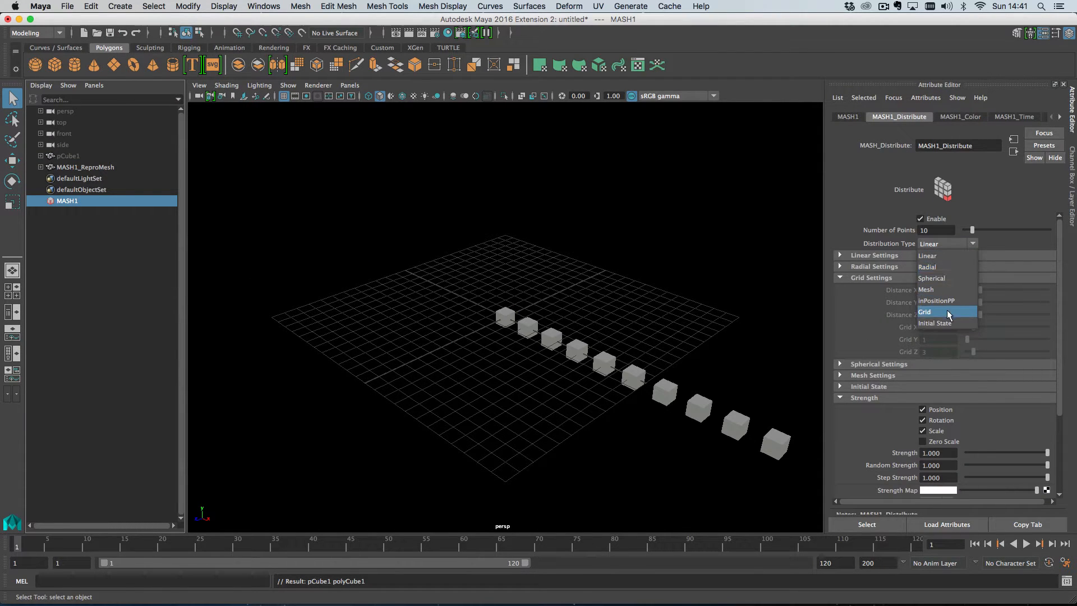
{"action": "left_click", "coordinate": [925, 311]}
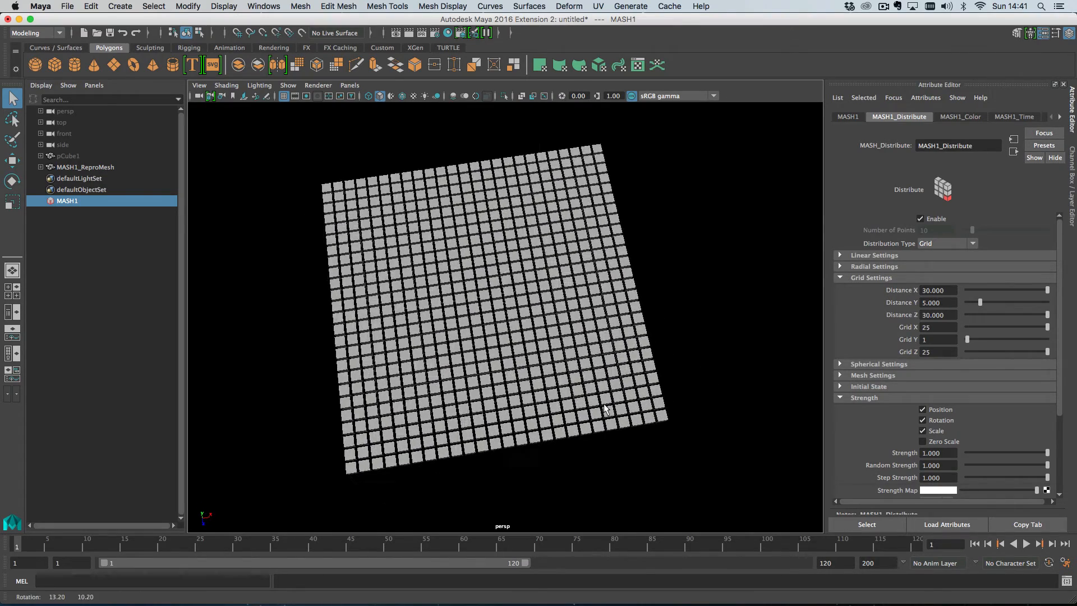
- Add an Offset node to the network and try Multiply modes on its offsets
{"action": "left_click", "coordinate": [847, 115]}
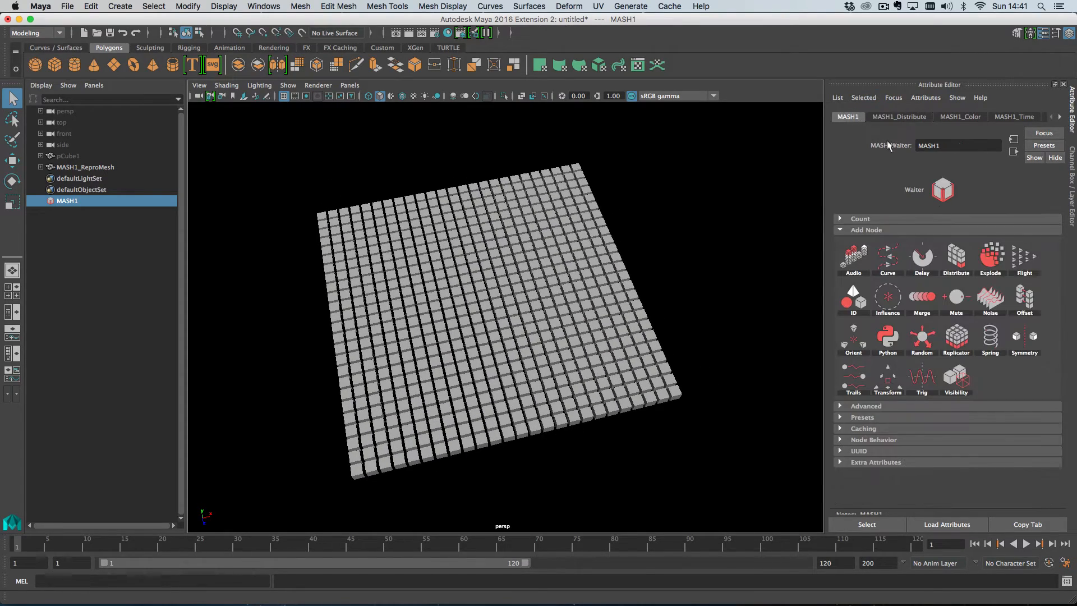
{"action": "left_click", "coordinate": [1024, 296]}
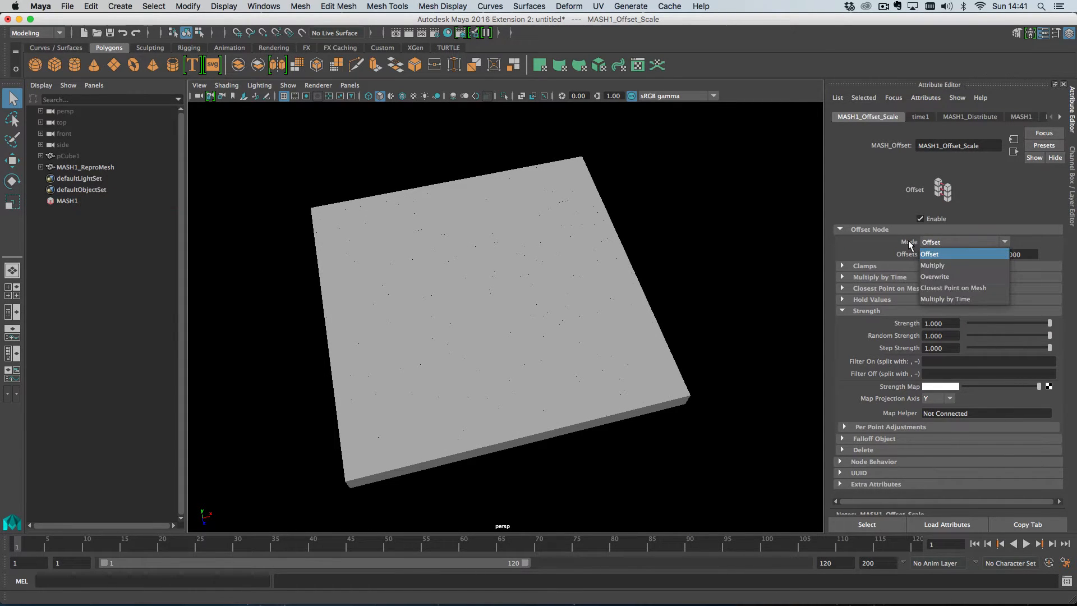
{"action": "mouse_move", "coordinate": [959, 276]}
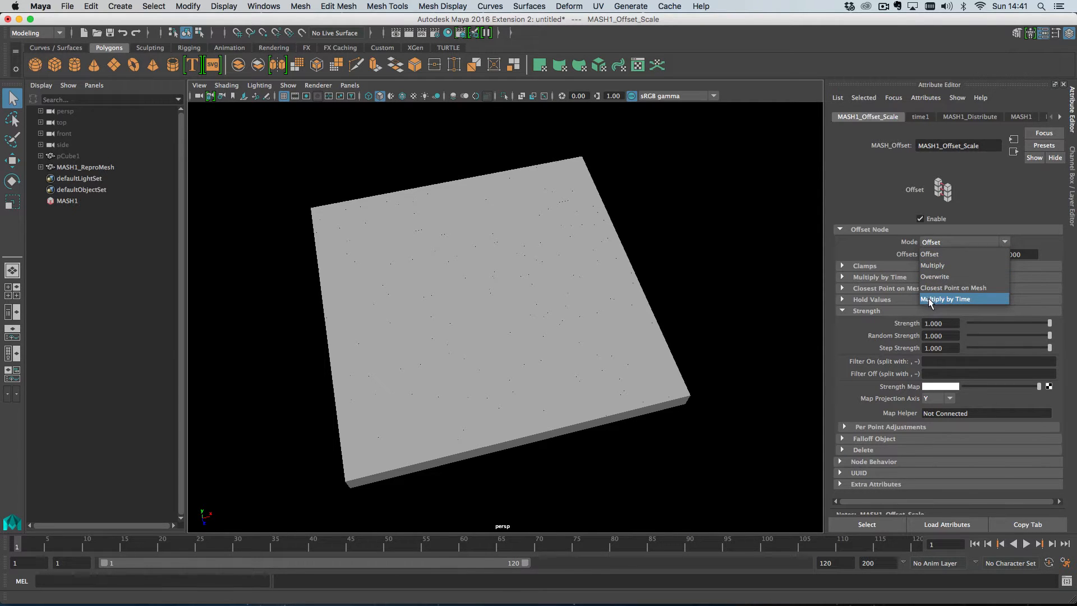
{"action": "left_click", "coordinate": [946, 298]}
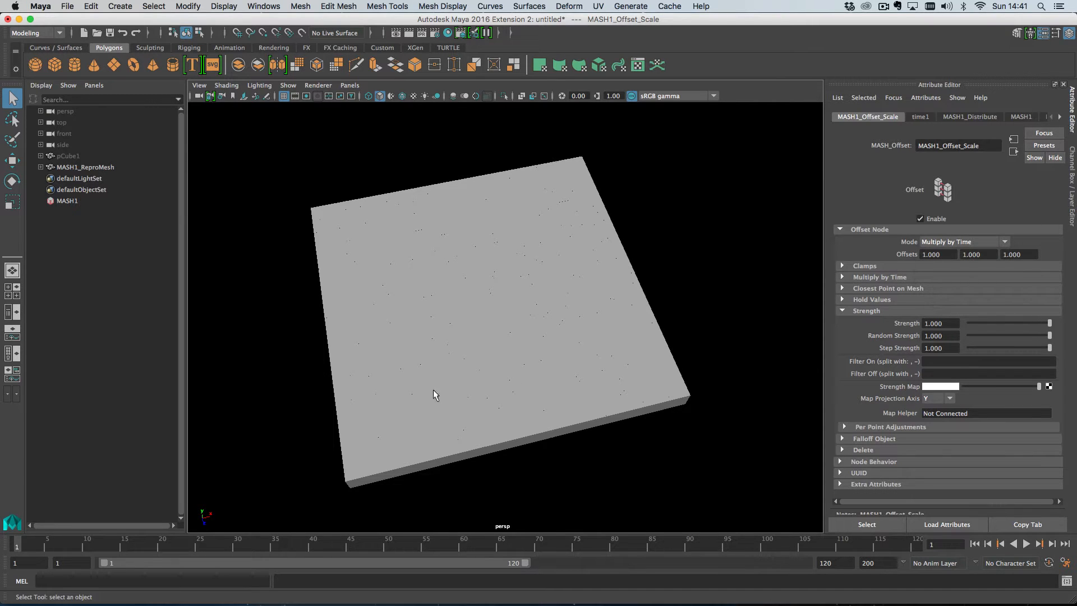
{"action": "mouse_move", "coordinate": [27, 545]}
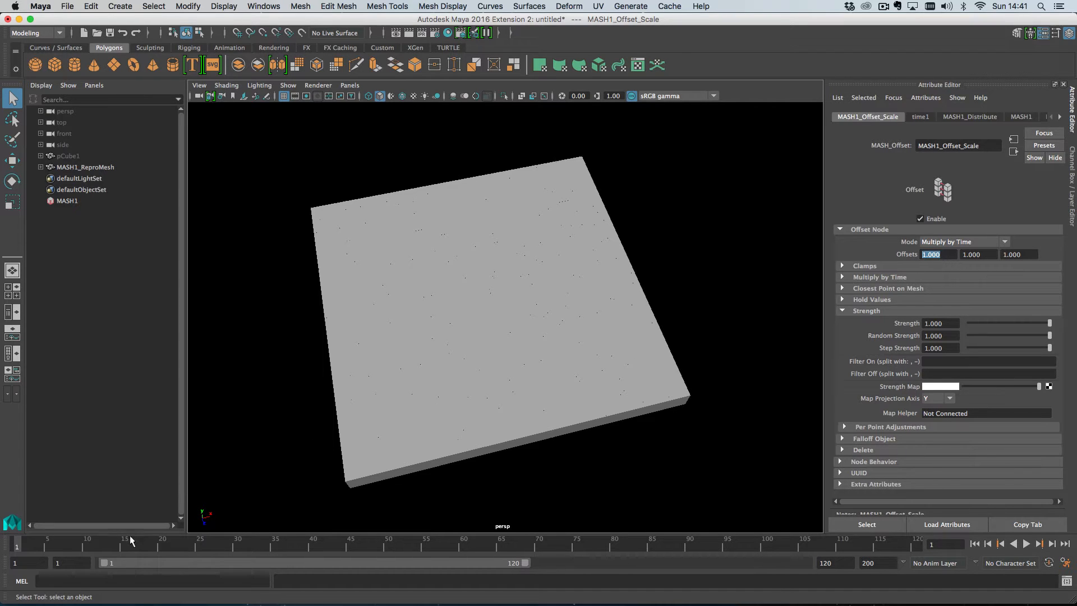
{"action": "left_click", "coordinate": [962, 242]}
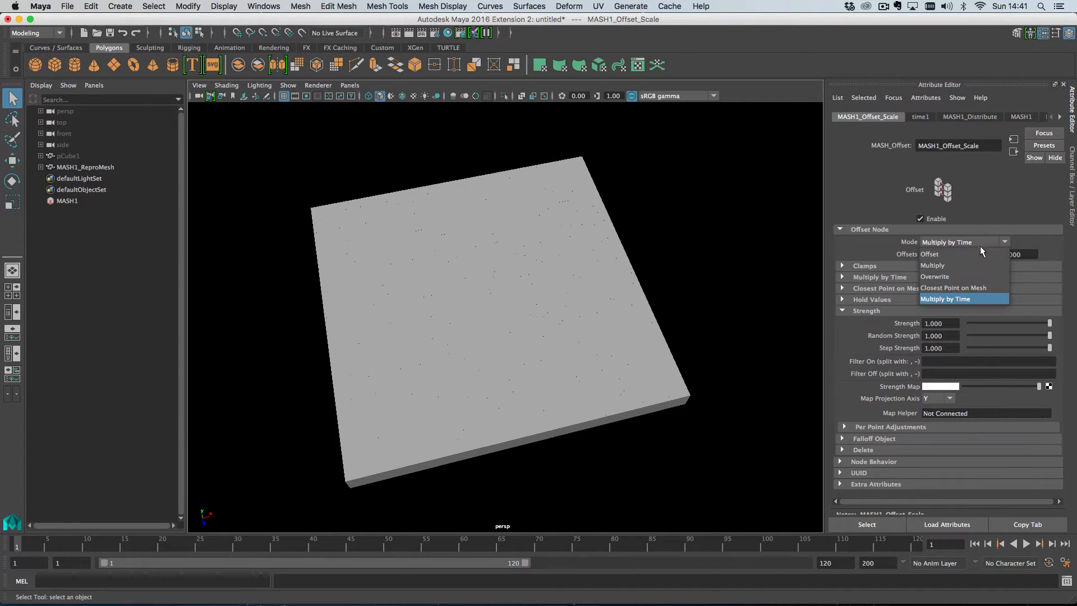
{"action": "left_click", "coordinate": [932, 265]}
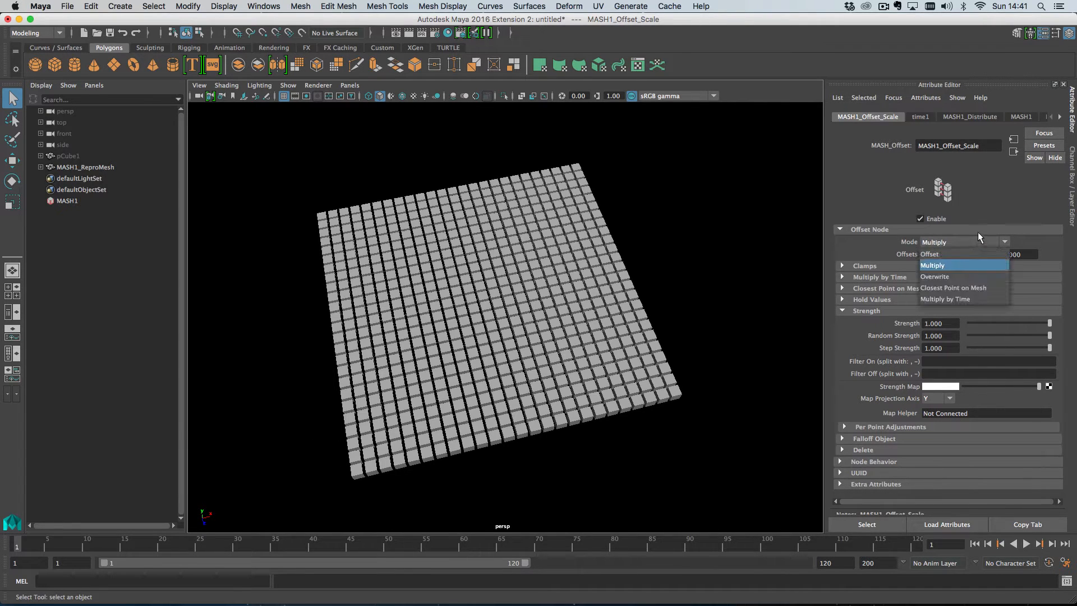
{"action": "left_click", "coordinate": [932, 265]}
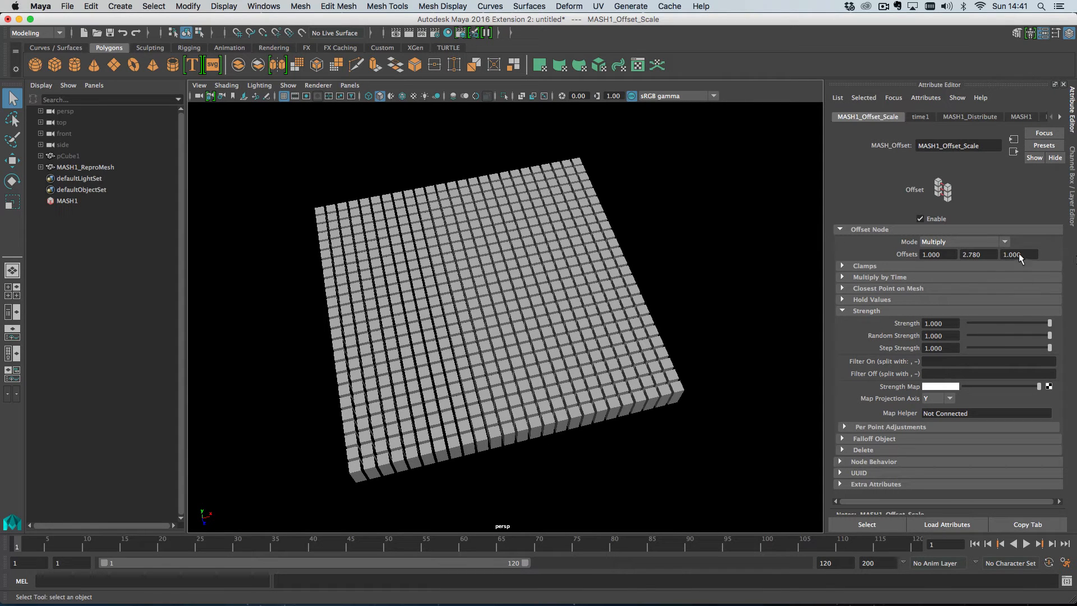
- Switch the Offset node to Offset mode with the Y offset ready for editing
{"action": "left_click", "coordinate": [961, 241]}
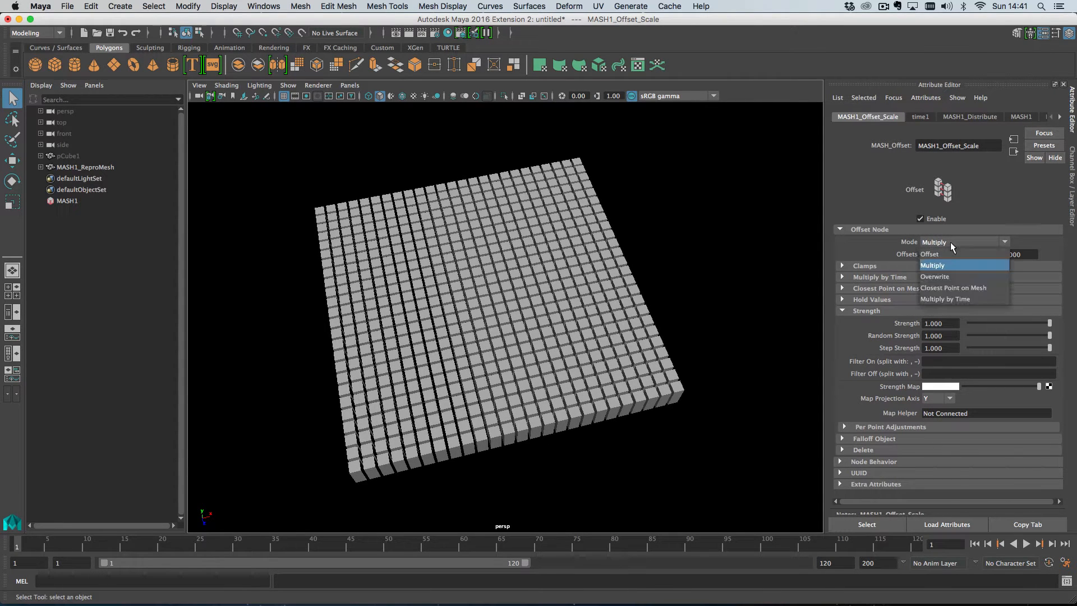
{"action": "left_click", "coordinate": [934, 276]}
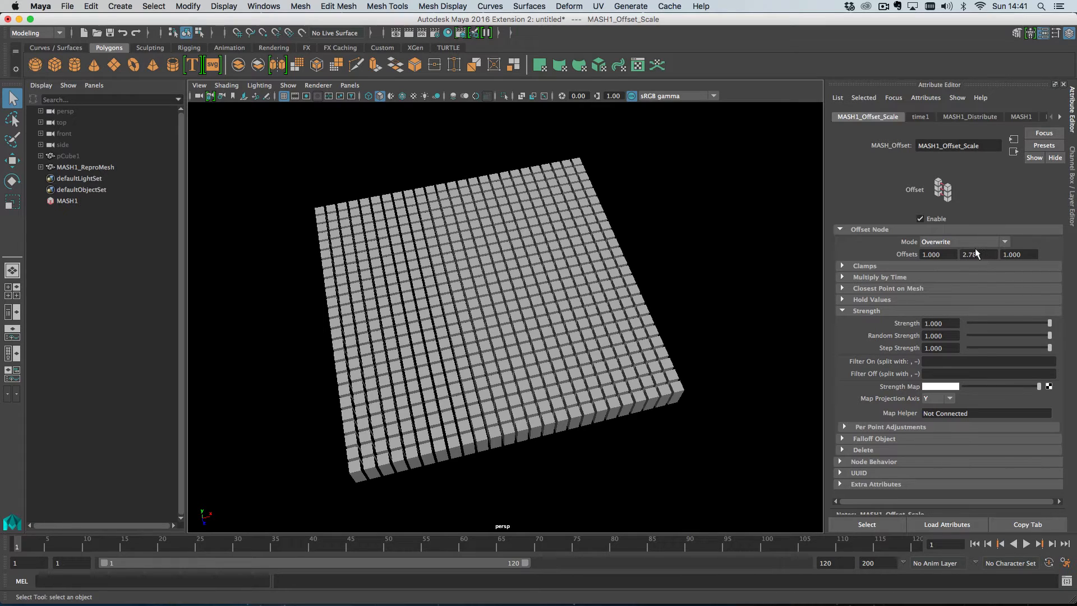
{"action": "double_click", "coordinate": [973, 254]}
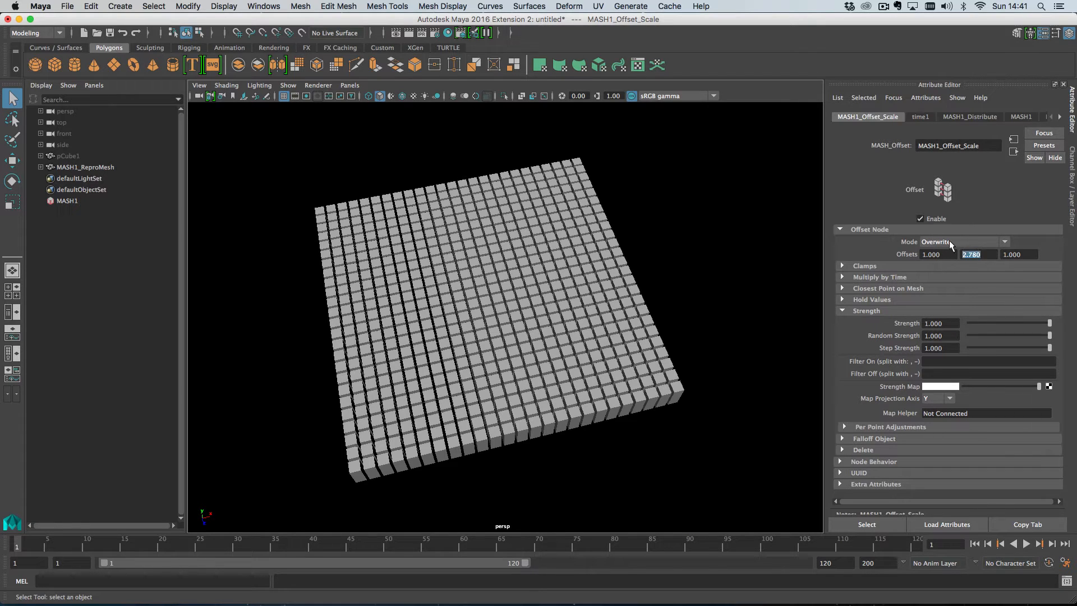
{"action": "left_click", "coordinate": [961, 241]}
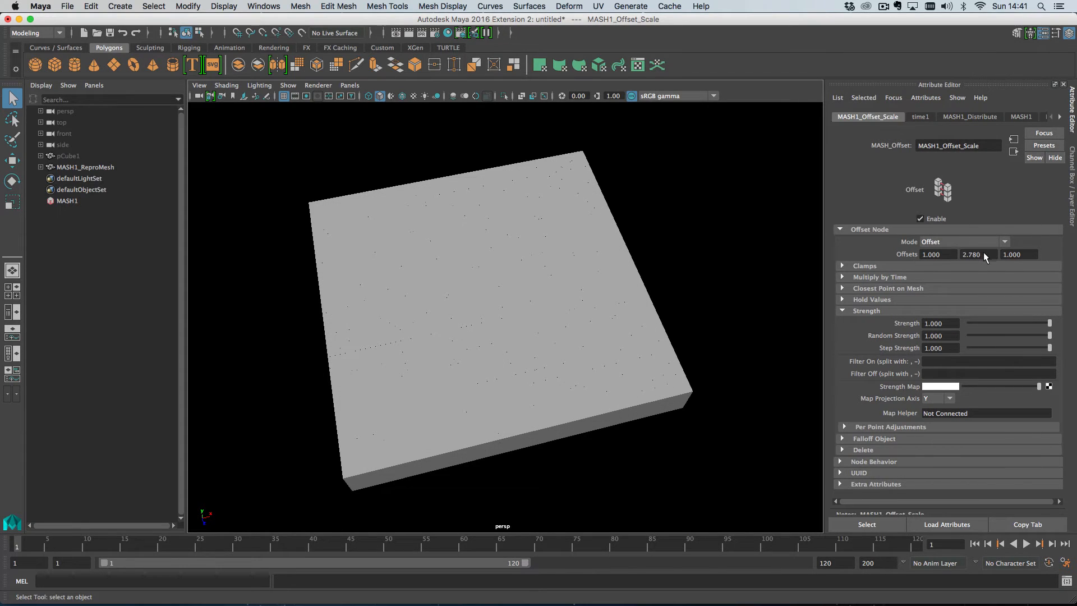
- Set the offsets to 0, 10, 0 and return Random Strength to 1 after testing it
{"action": "type", "text": "0.000"}
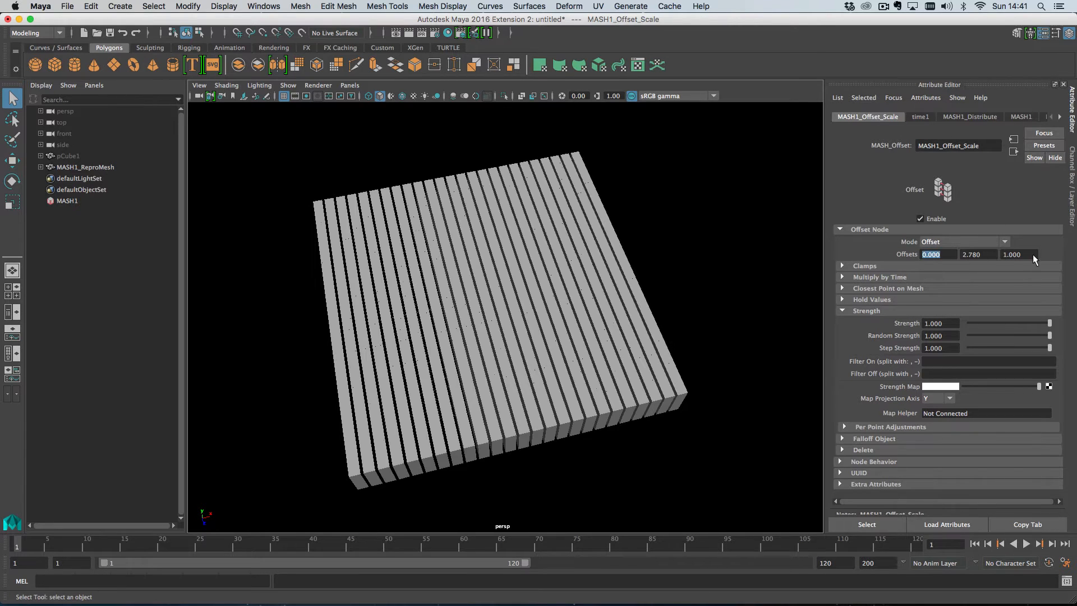
{"action": "left_click", "coordinate": [1016, 254]}
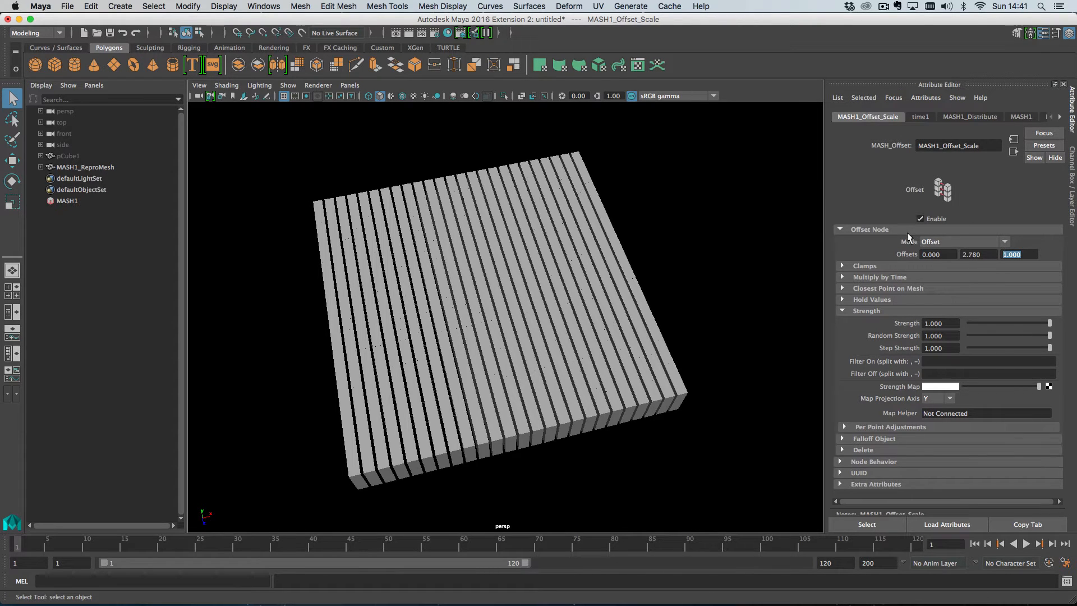
{"action": "type", "text": "0.000"}
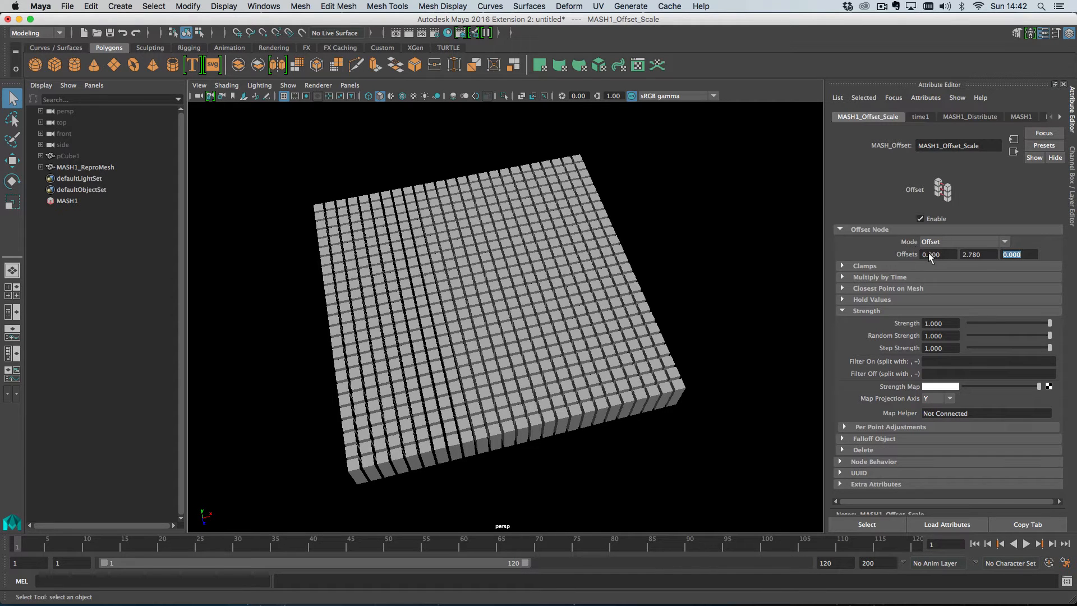
{"action": "type", "text": "10.000"}
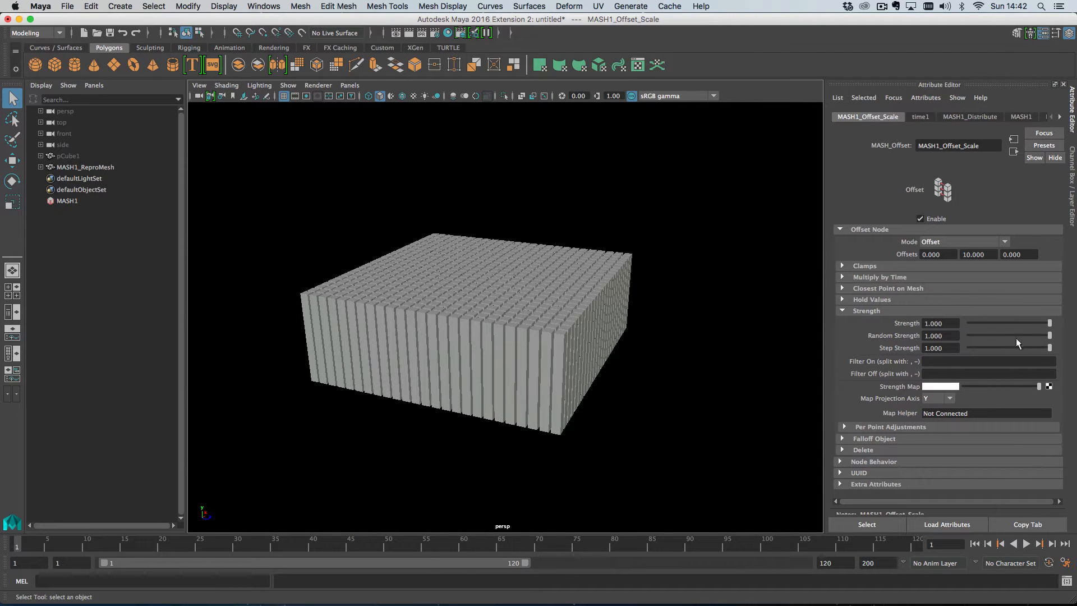
{"action": "left_click_drag", "start_coordinate": [1048, 323], "coordinate": [1018, 323]}
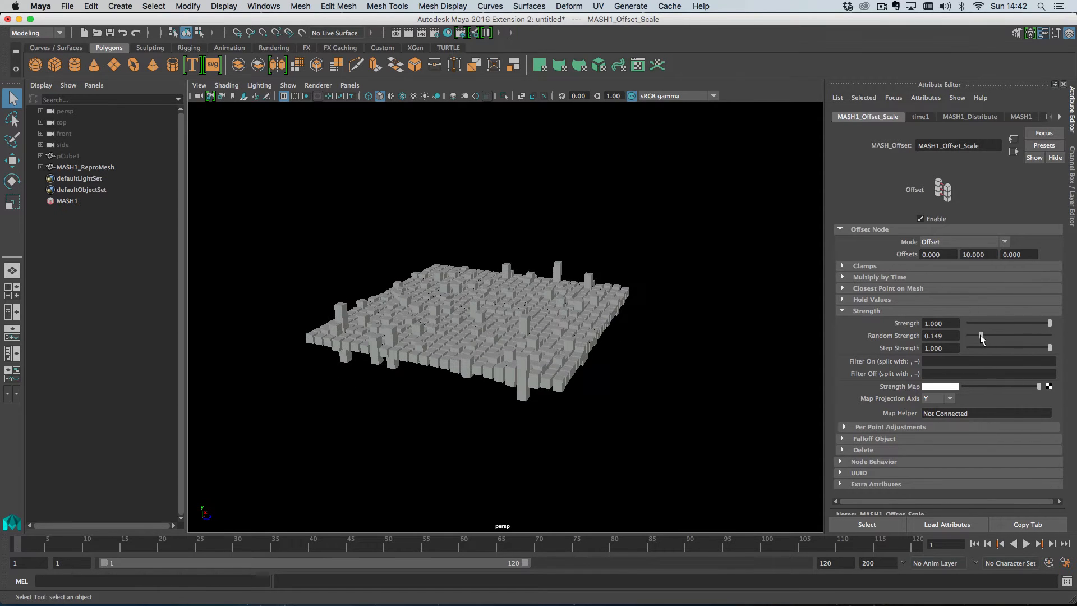
{"action": "left_click_drag", "start_coordinate": [981, 335], "coordinate": [1048, 335]}
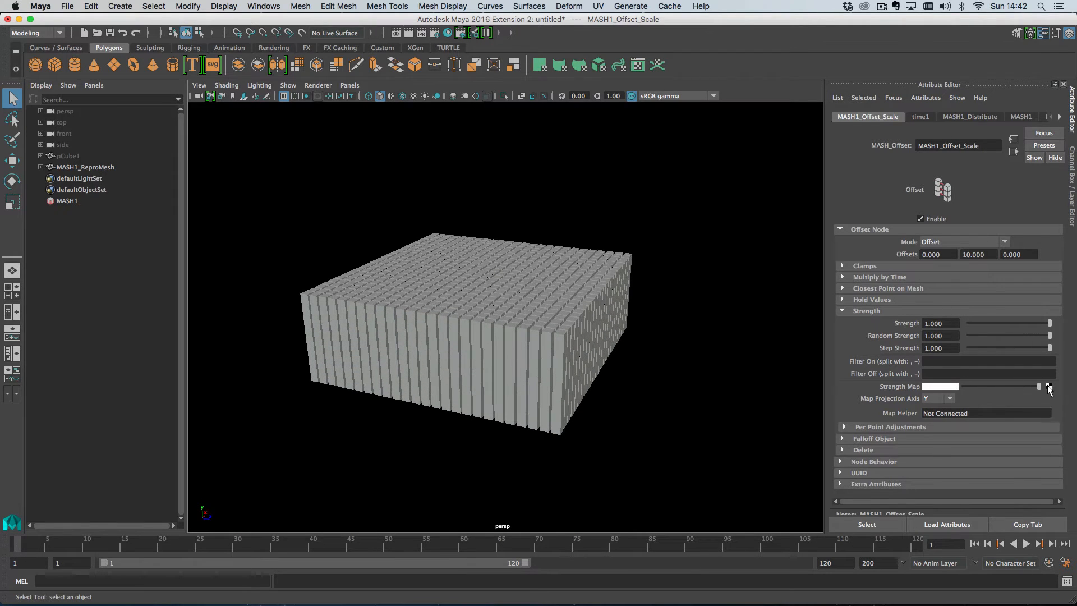
- Drive the offset strength with a noise texture at frequency 2 and time 2.63
{"action": "left_click", "coordinate": [1048, 385]}
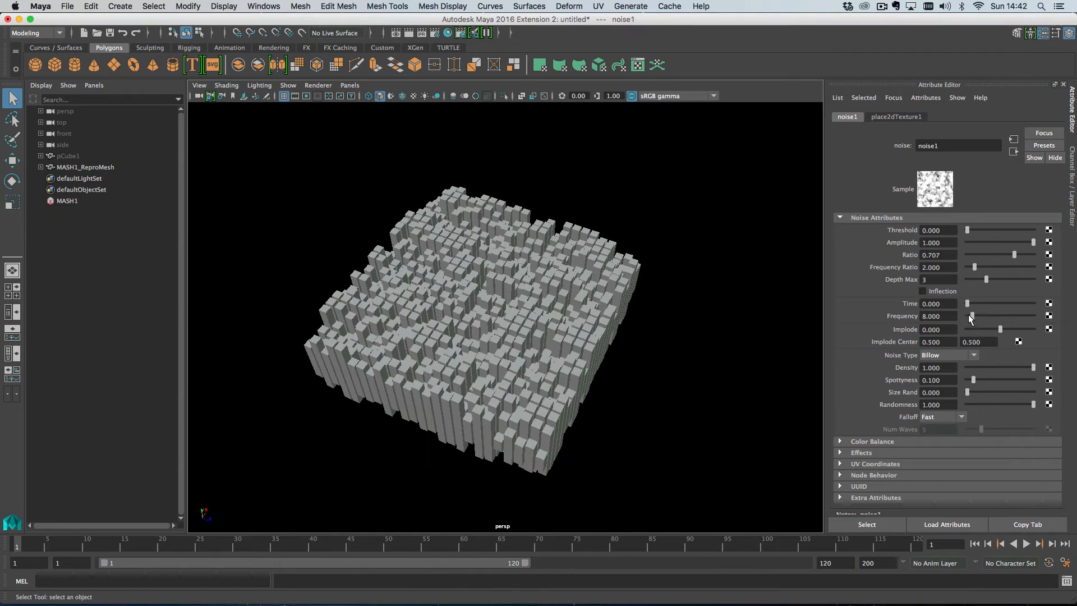
{"action": "type", "text": "2.000"}
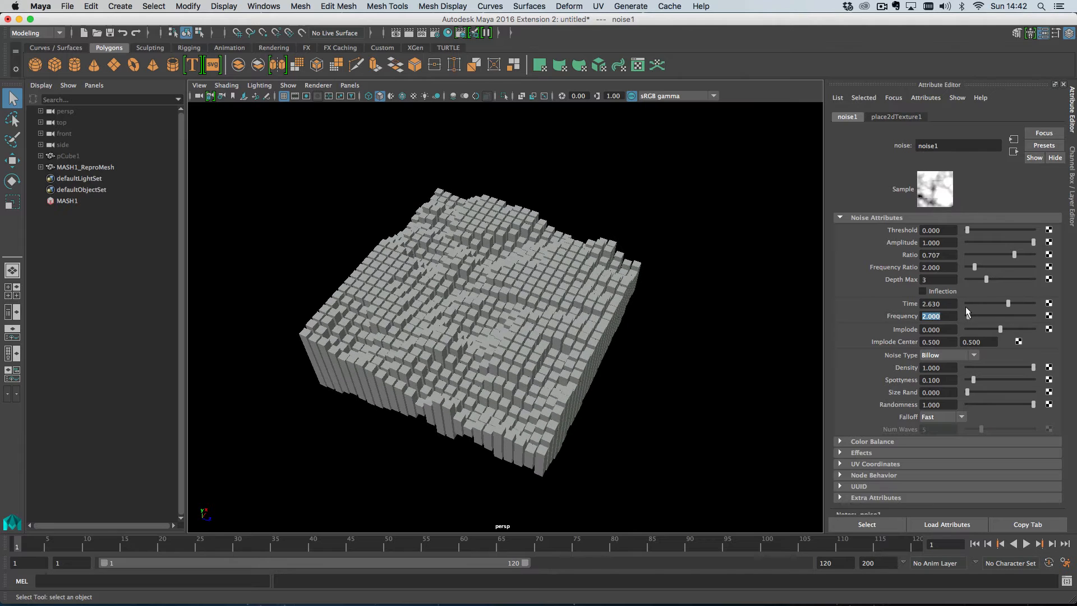
{"action": "left_click_drag", "start_coordinate": [1008, 304], "coordinate": [1002, 304]}
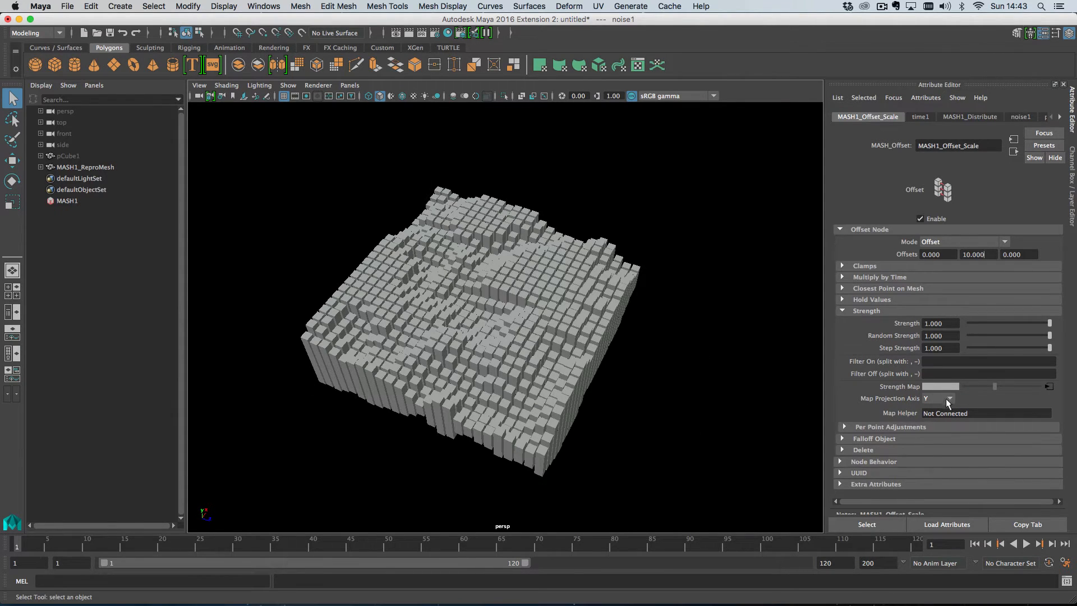
{"action": "left_click", "coordinate": [598, 6]}
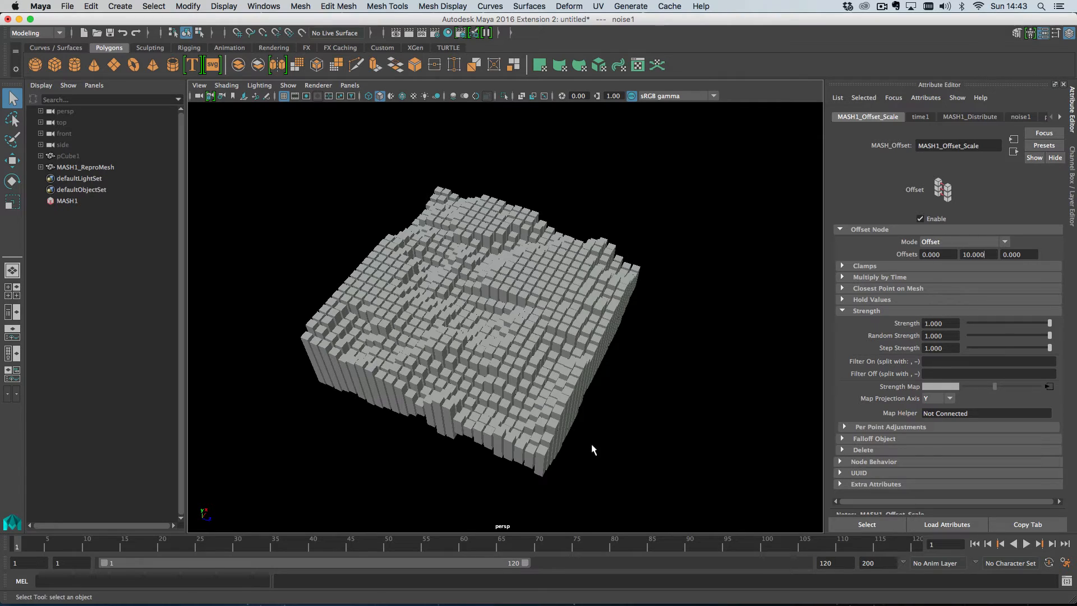
{"action": "left_click", "coordinate": [949, 398]}
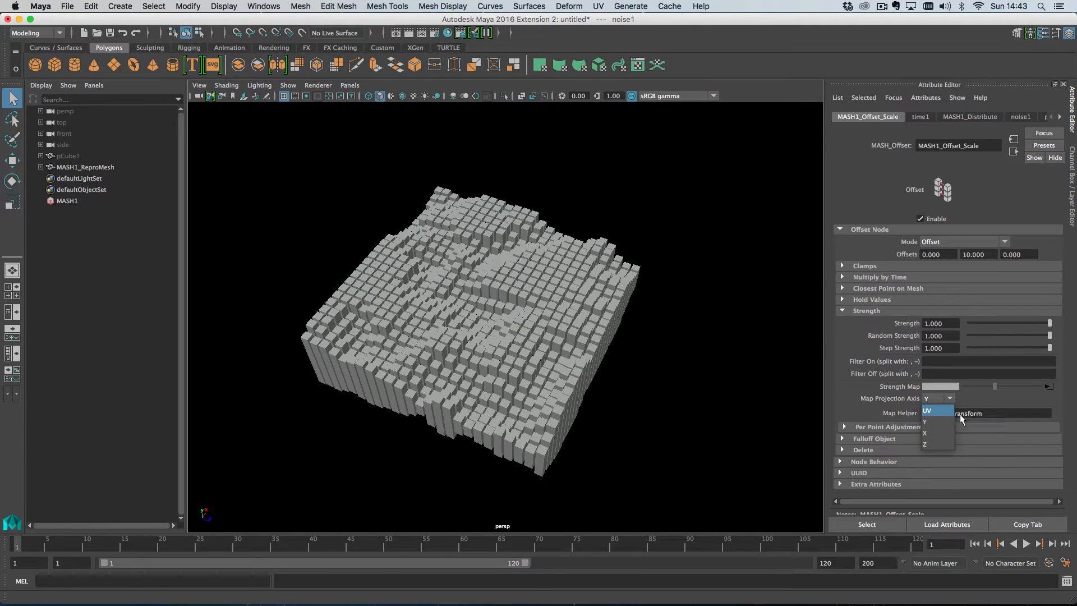
{"action": "left_click", "coordinate": [944, 413]}
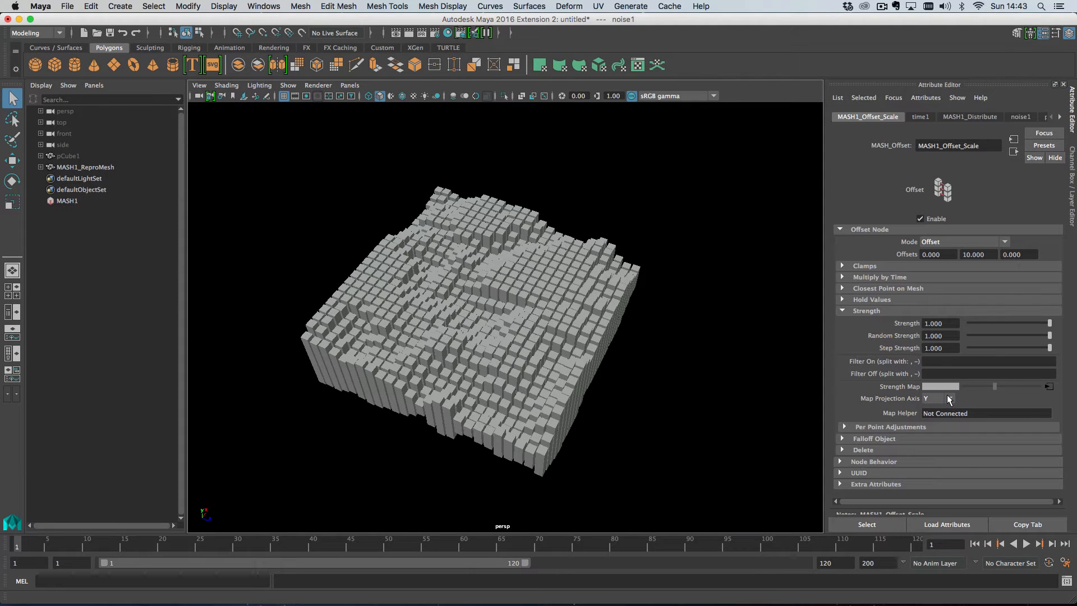
{"action": "mouse_move", "coordinate": [959, 402]}
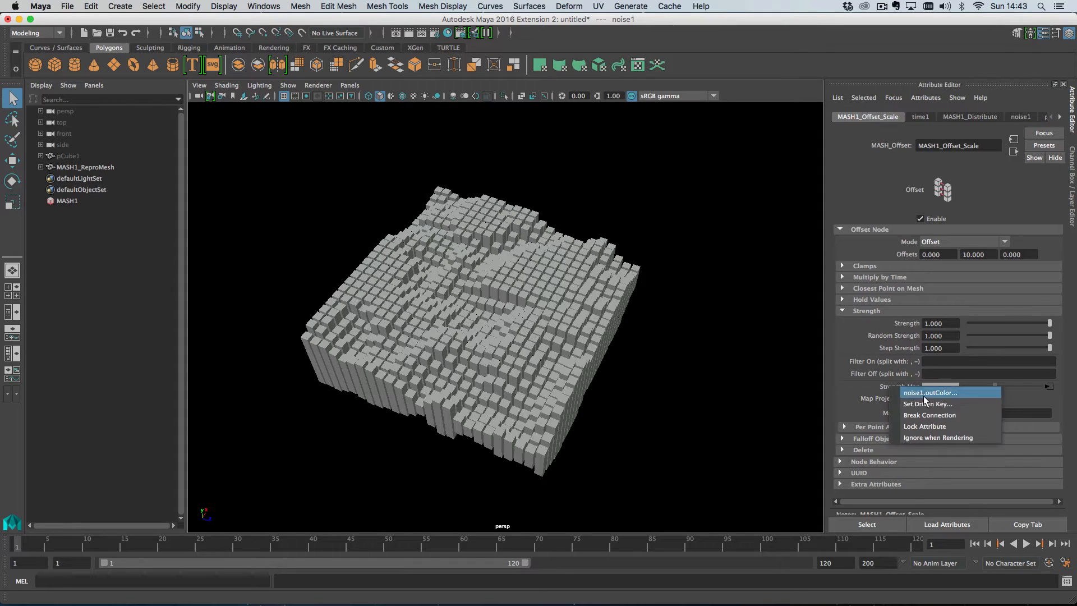
- Replace the noise with a projected noise texture and rotate/move its 3D placement over the grid
{"action": "left_click", "coordinate": [929, 393]}
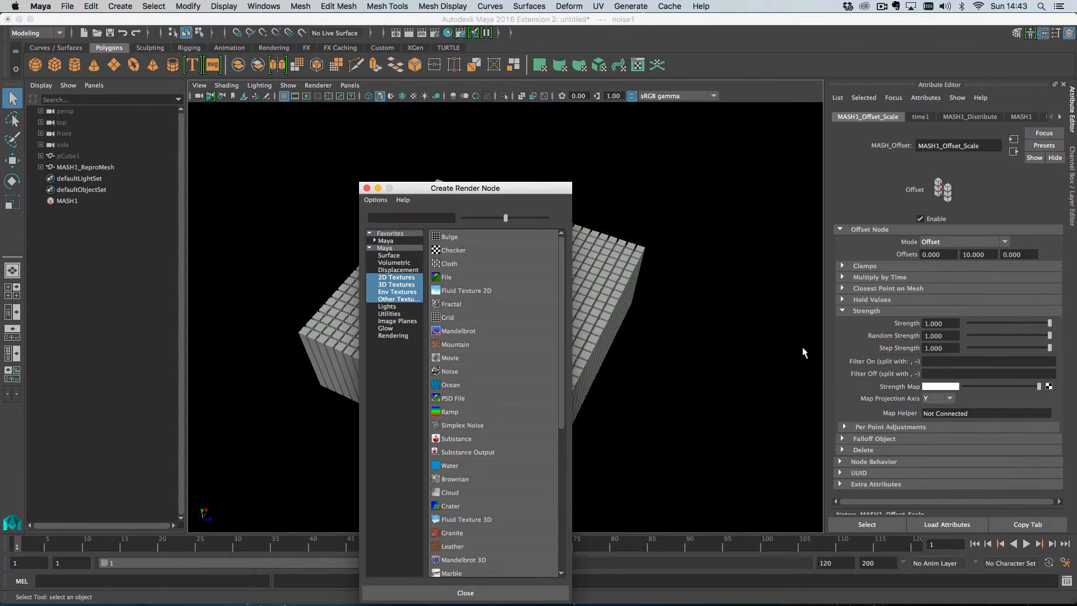
{"action": "right_click", "coordinate": [449, 371]}
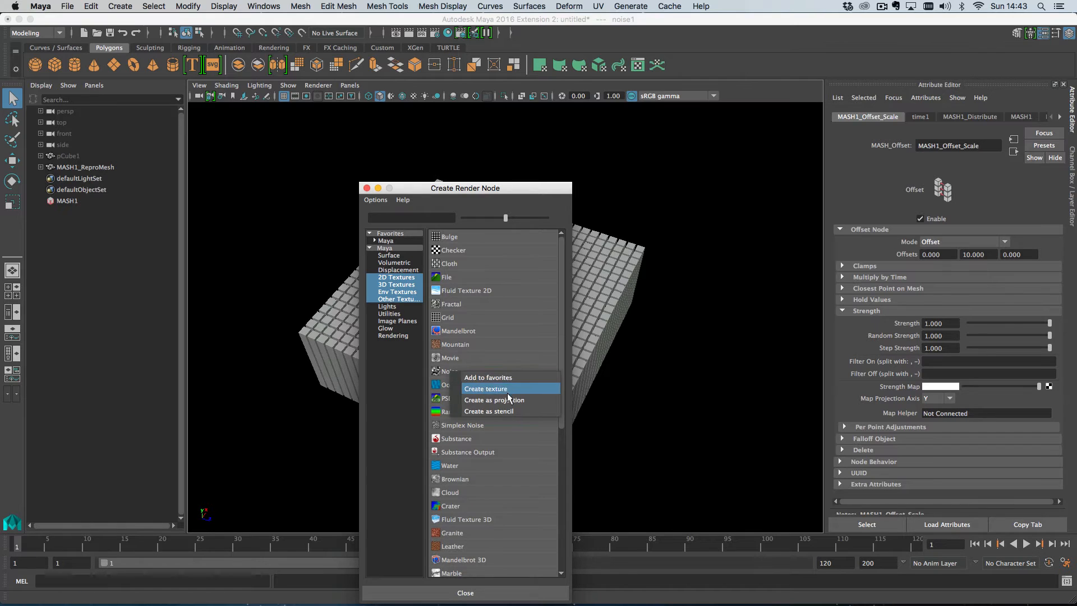
{"action": "left_click", "coordinate": [493, 399]}
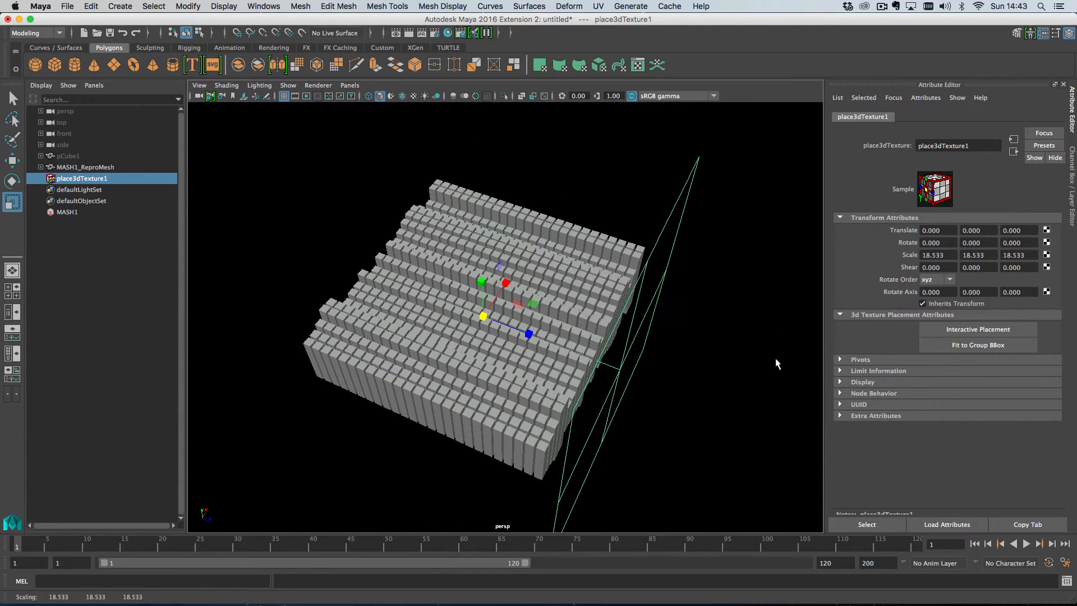
{"action": "left_click_drag", "start_coordinate": [502, 275], "coordinate": [467, 281]}
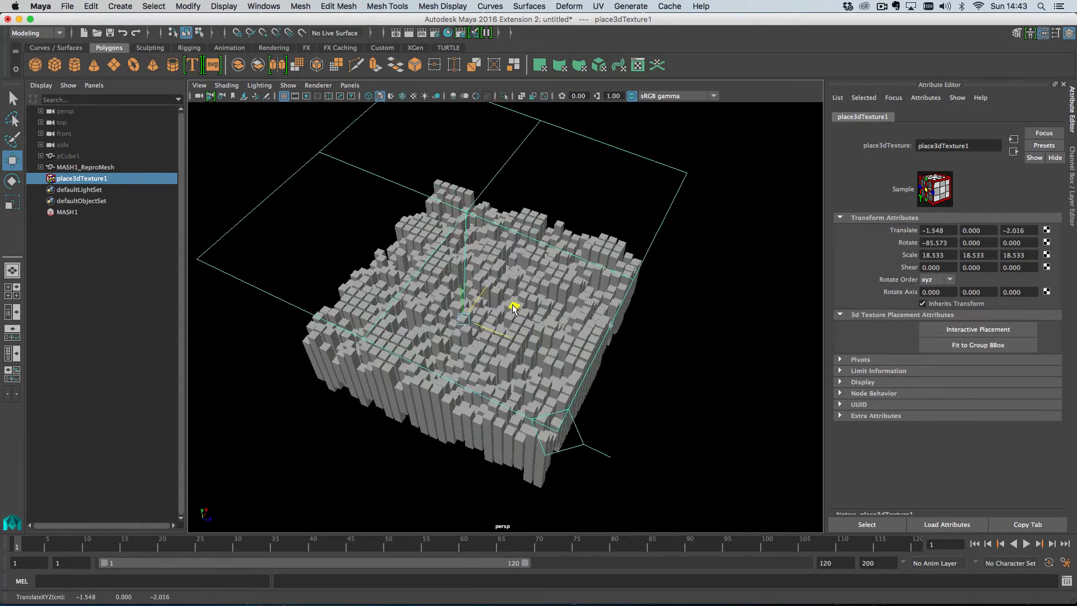
{"action": "left_click_drag", "start_coordinate": [508, 307], "coordinate": [537, 346]}
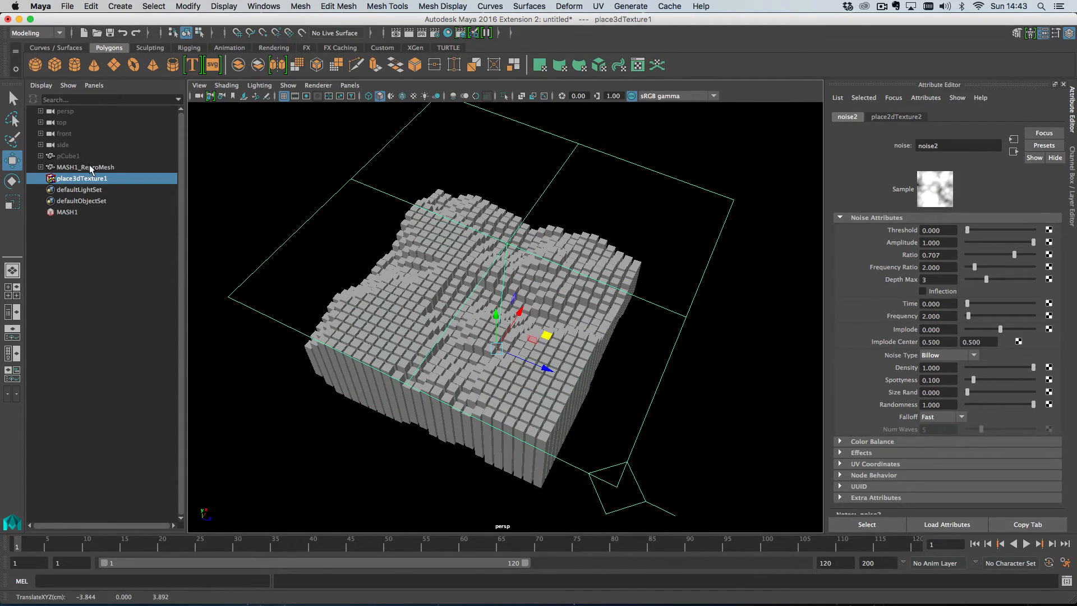
{"action": "left_click", "coordinate": [67, 212]}
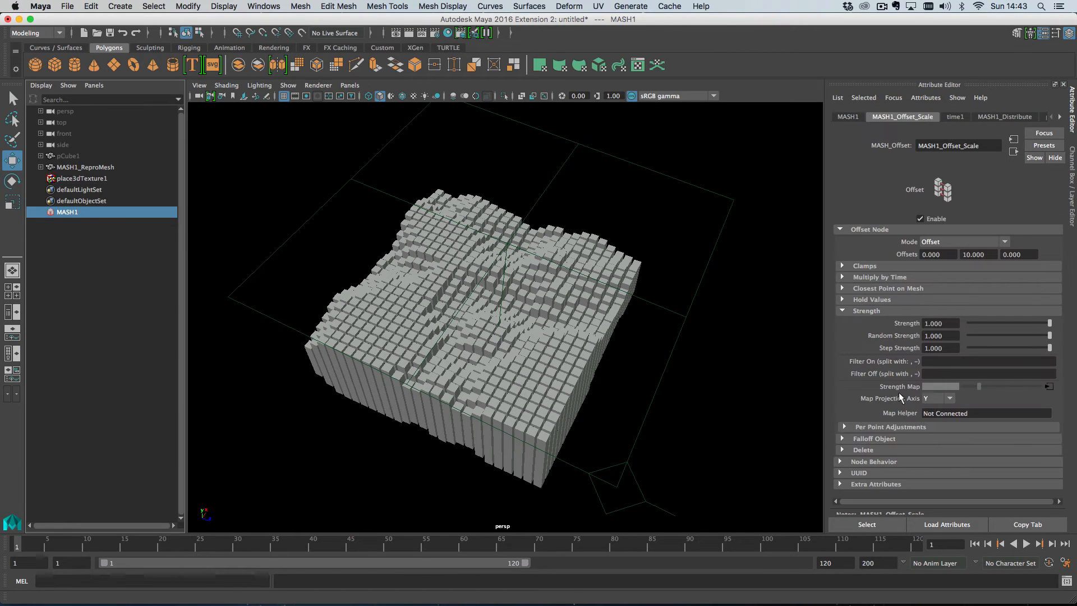
- Use a UV ramp as the strength map with its white stop at 0.66 and map its colour
{"action": "left_click", "coordinate": [1049, 386]}
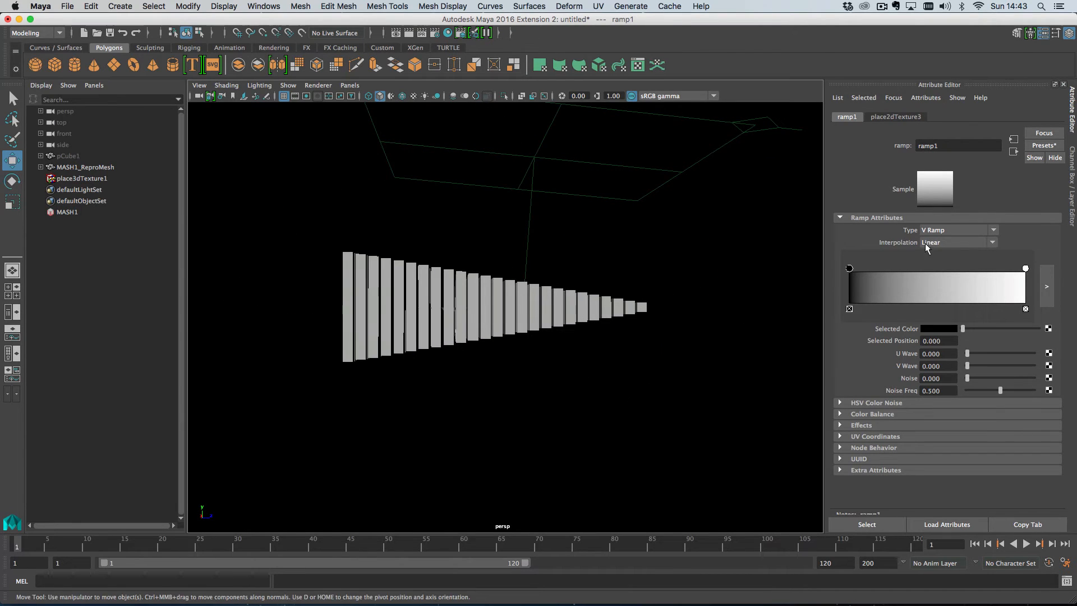
{"action": "left_click", "coordinate": [957, 242]}
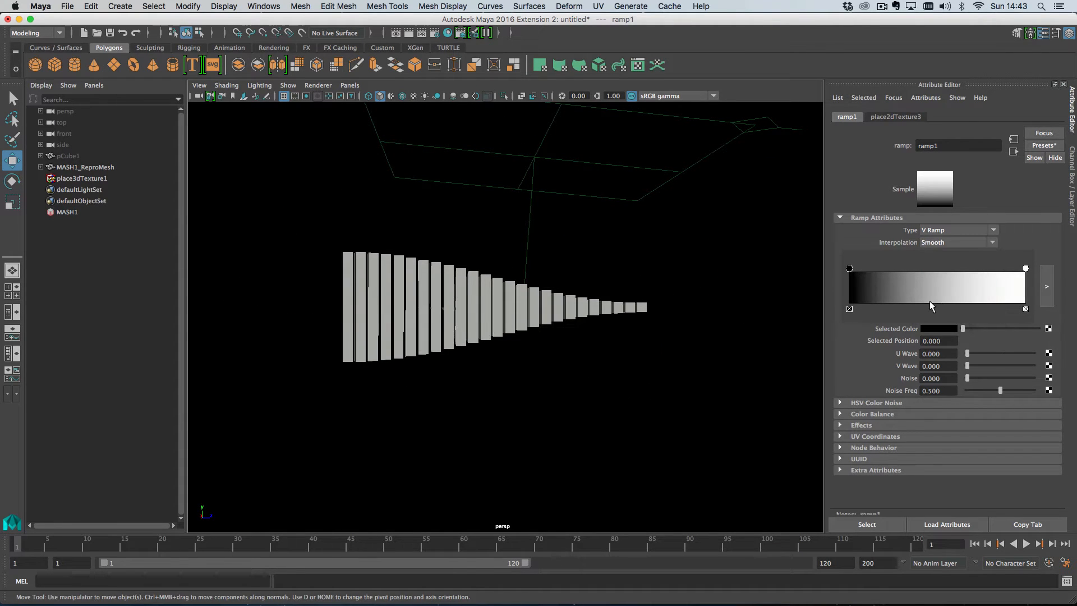
{"action": "left_click", "coordinate": [956, 229]}
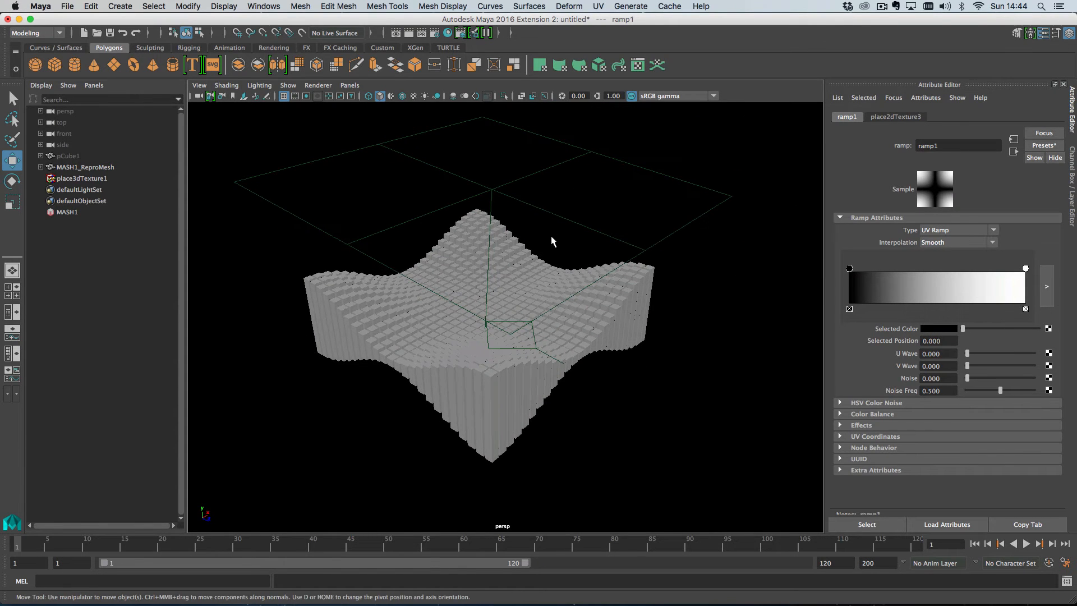
{"action": "mouse_move", "coordinate": [1024, 271]}
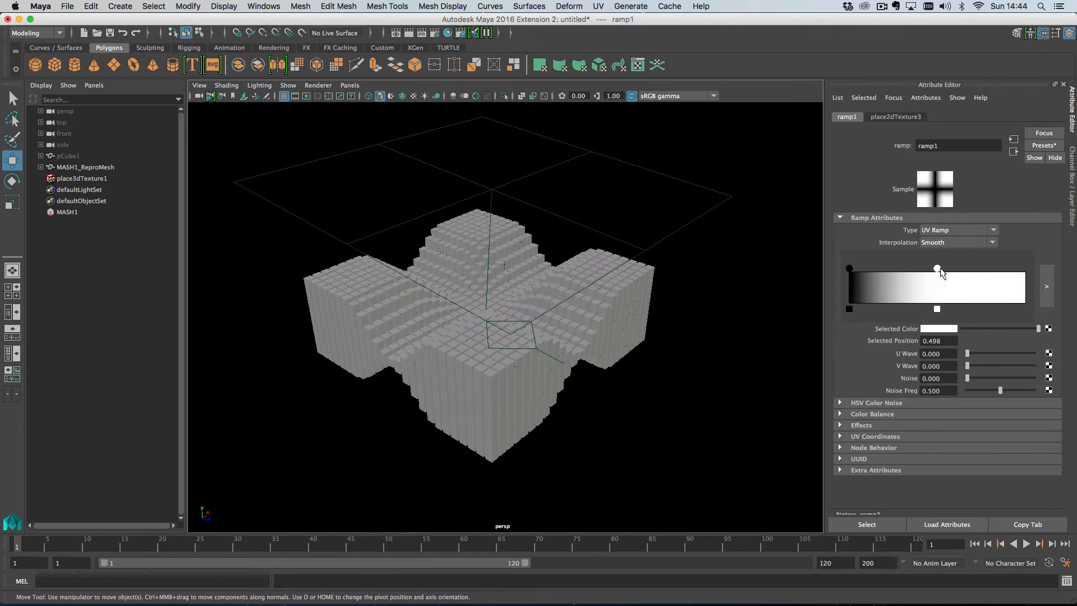
{"action": "left_click_drag", "start_coordinate": [936, 268], "coordinate": [964, 268]}
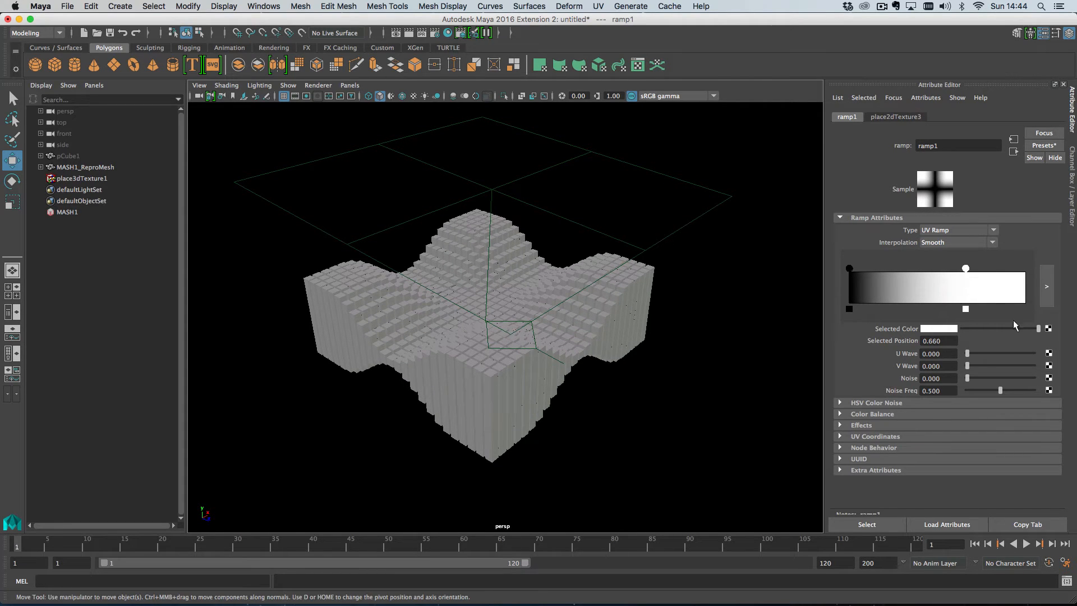
{"action": "left_click", "coordinate": [1049, 328]}
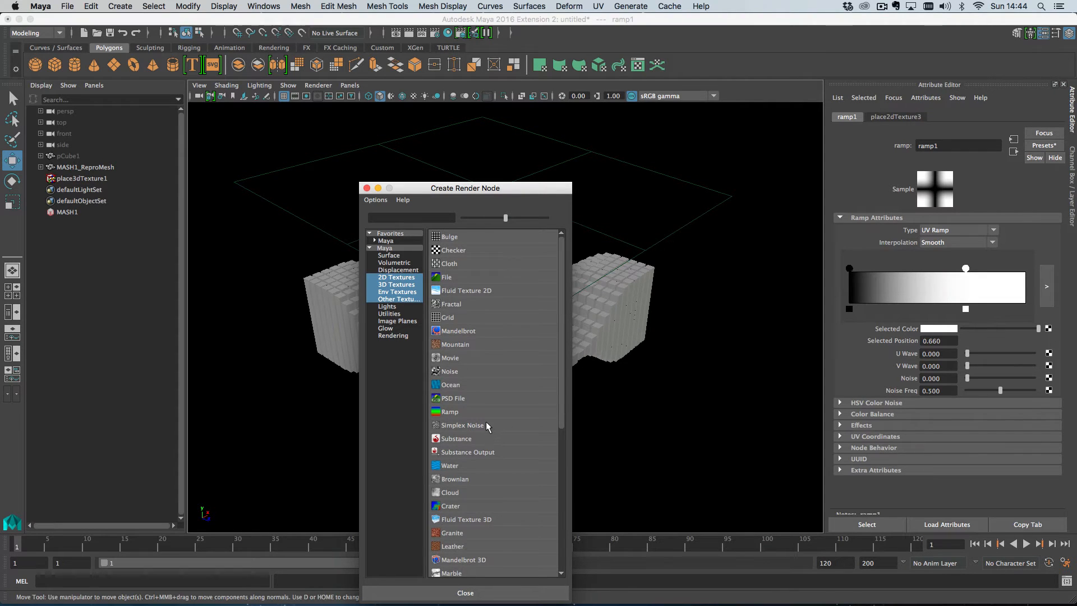
- Feed a simplex noise texture into the ramp's selected colour
{"action": "left_click", "coordinate": [461, 424]}
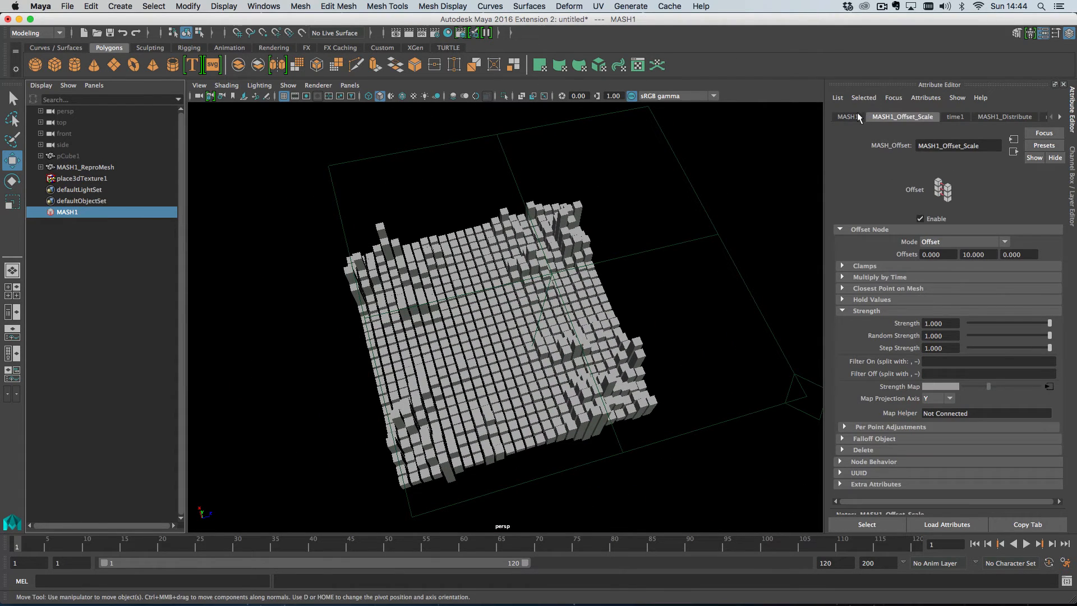
- Add a Visibility node whose strength map is the MASH.jpg file from the Desktop
{"action": "left_click", "coordinate": [848, 115]}
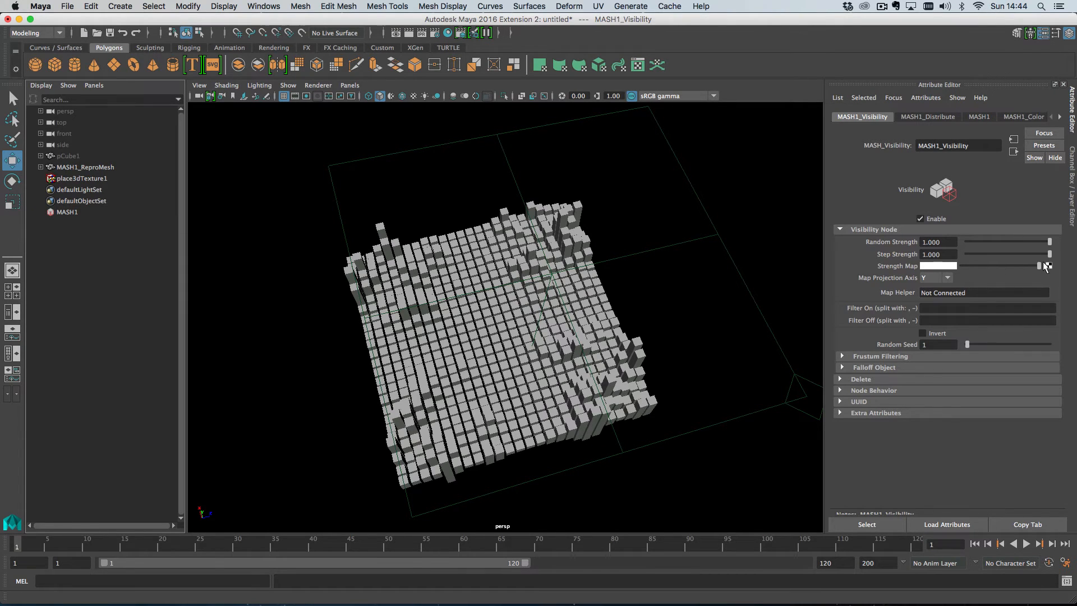
{"action": "left_click", "coordinate": [1048, 266]}
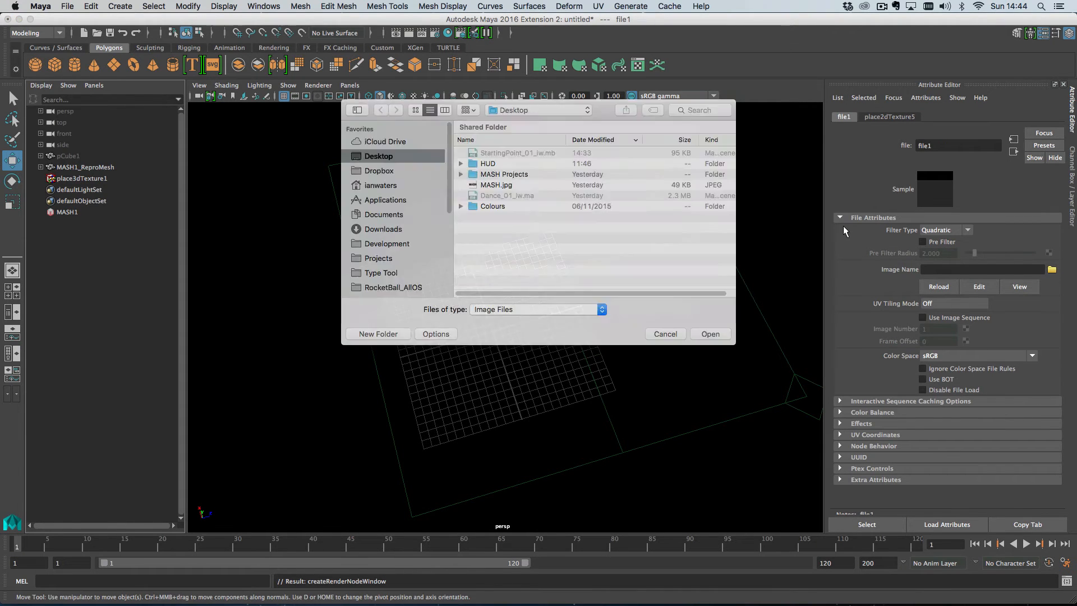
{"action": "left_click", "coordinate": [495, 185]}
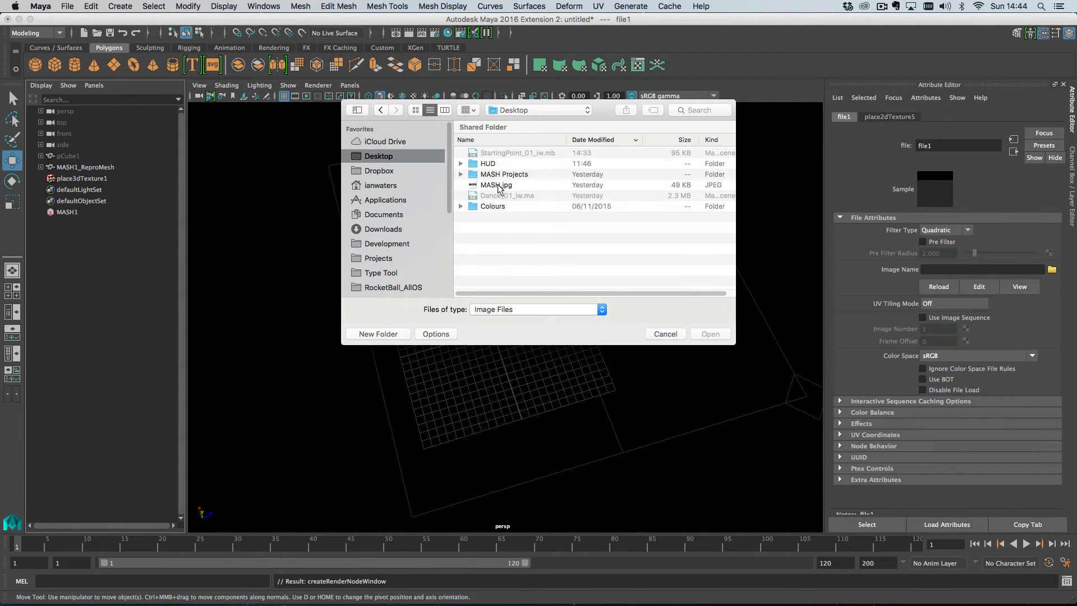
{"action": "double_click", "coordinate": [496, 185]}
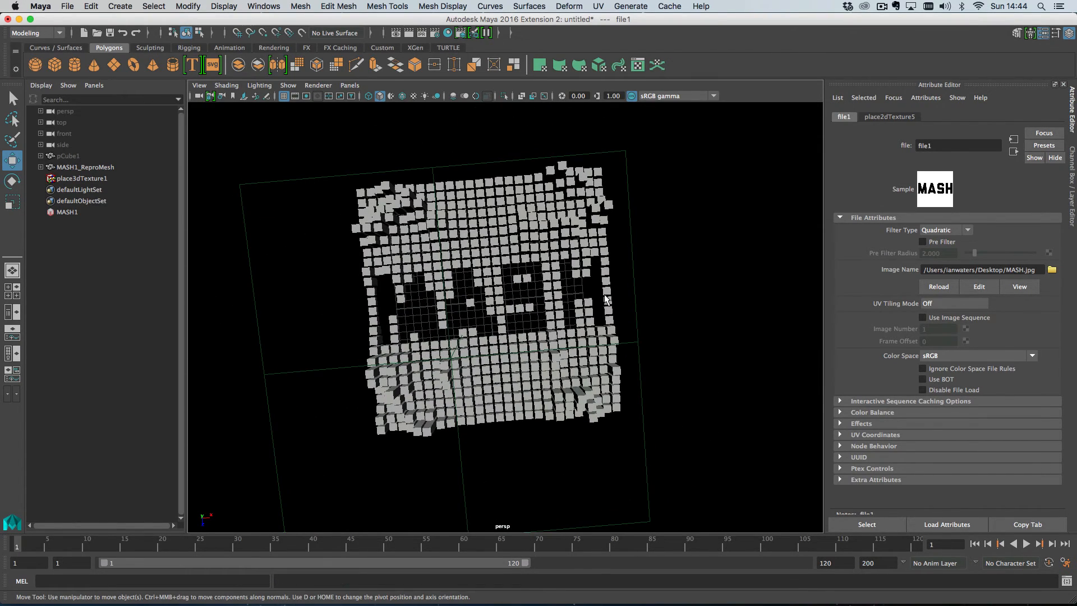
{"action": "mouse_move", "coordinate": [596, 377]}
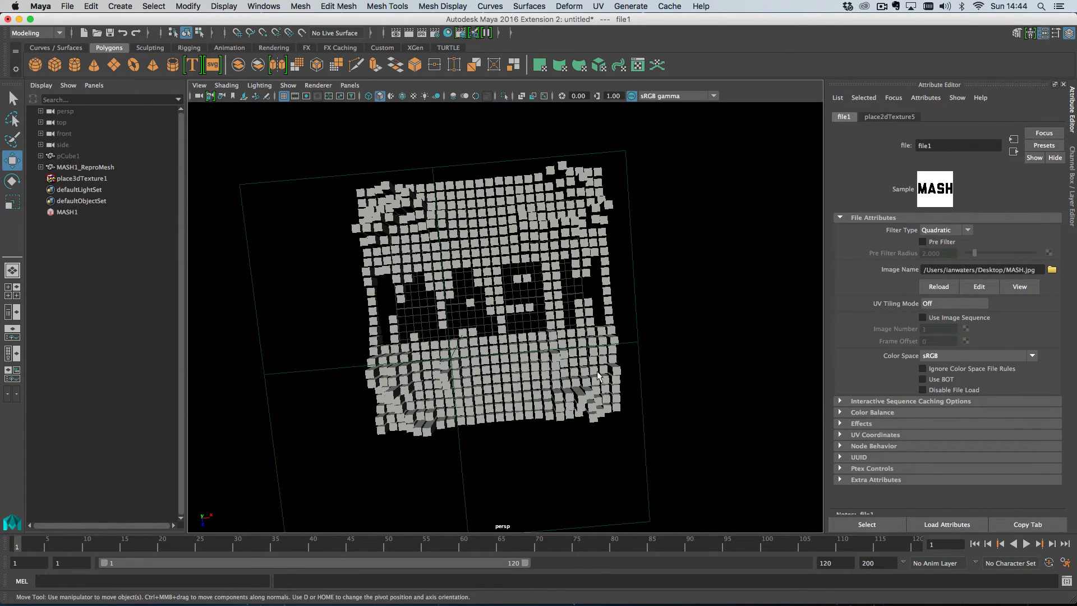
{"action": "mouse_move", "coordinate": [885, 424]}
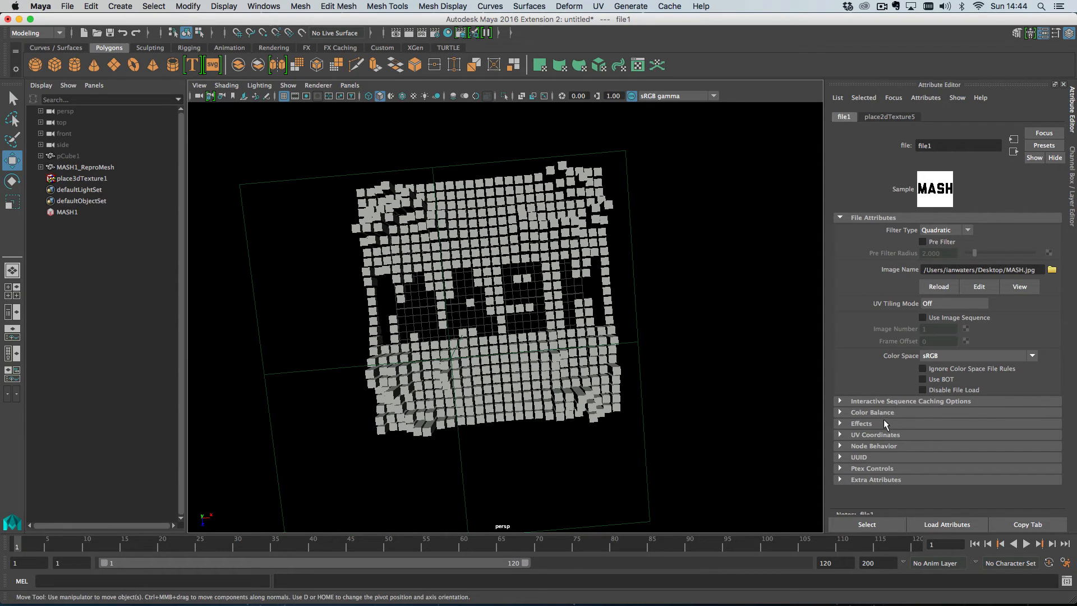
{"action": "left_click", "coordinate": [861, 422]}
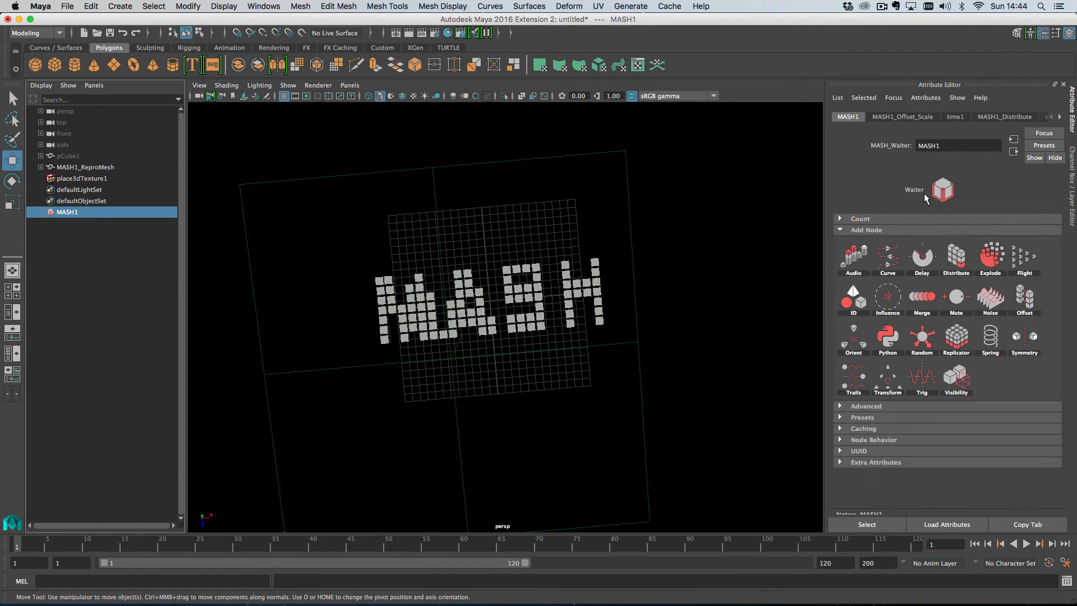
- Set the grid distance and count on X and Z to 60 for dense MASH lettering
{"action": "left_click", "coordinate": [1004, 115]}
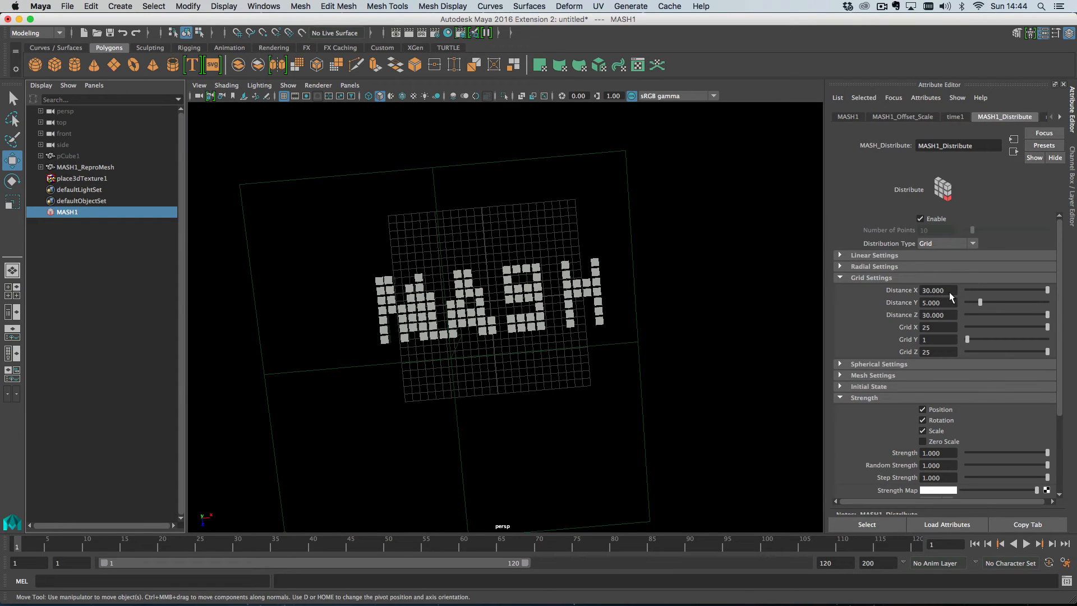
{"action": "double_click", "coordinate": [932, 290]}
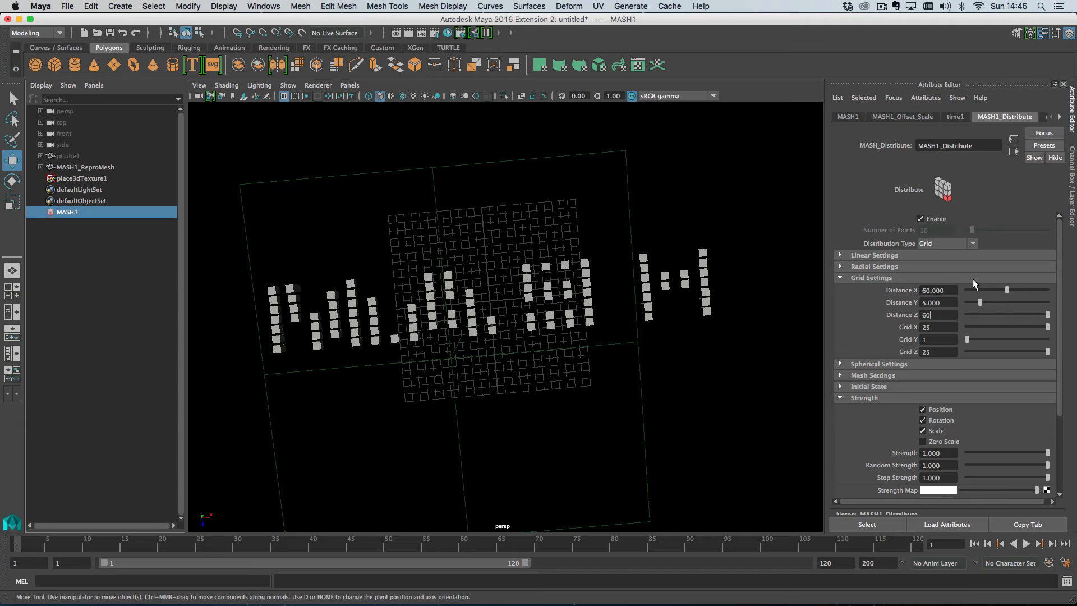
{"action": "type", "text": "60"}
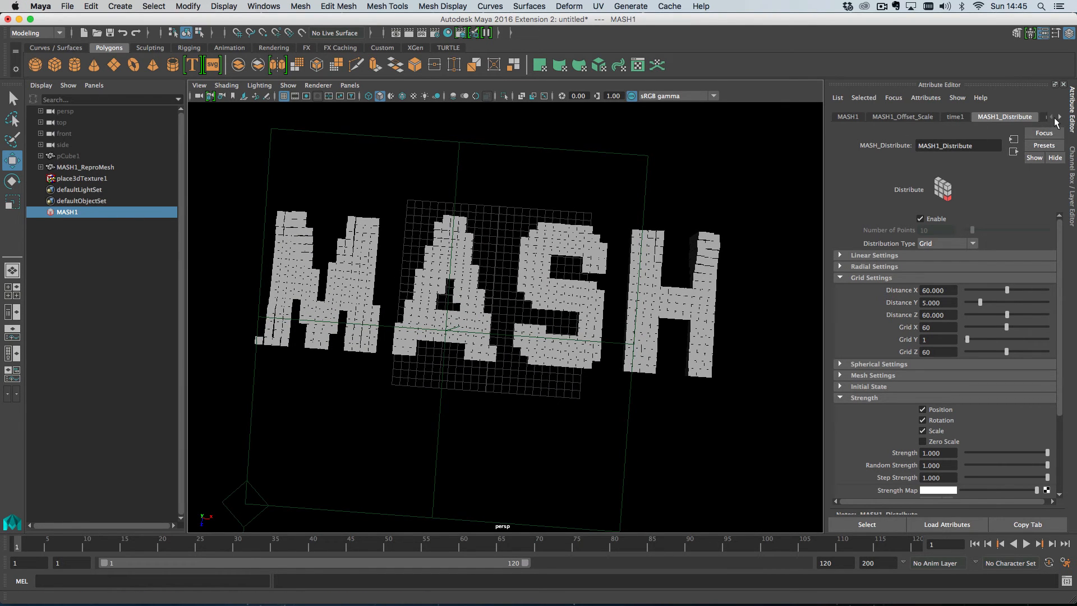
{"action": "left_click", "coordinate": [902, 115]}
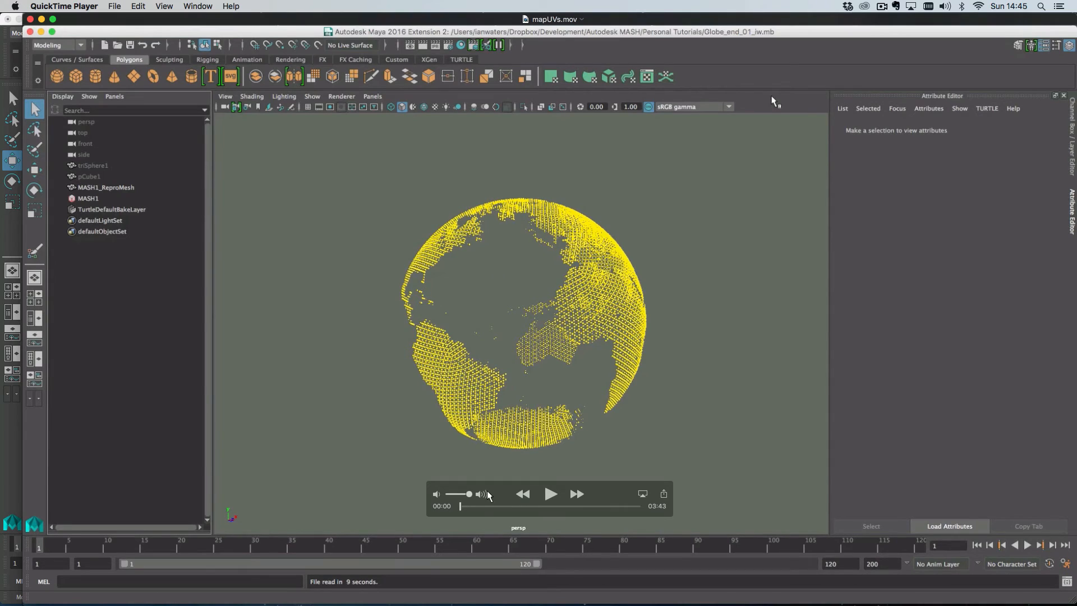
{"action": "mouse_move", "coordinate": [481, 510]}
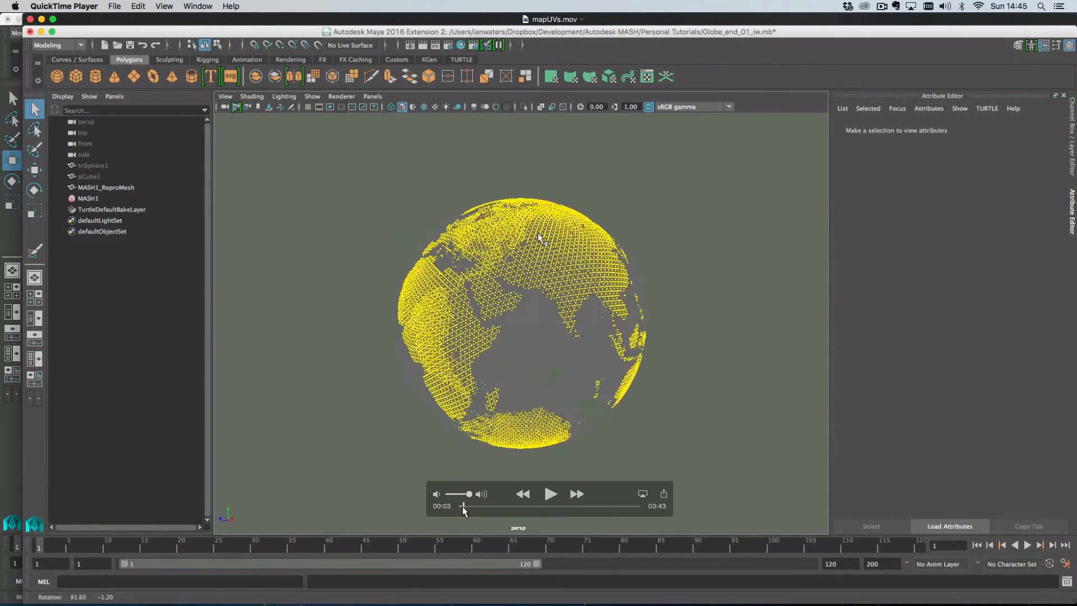
- Scrub ahead through the globe-of-cubes demo video in QuickTime Player
{"action": "left_click_drag", "start_coordinate": [463, 505], "coordinate": [560, 506]}
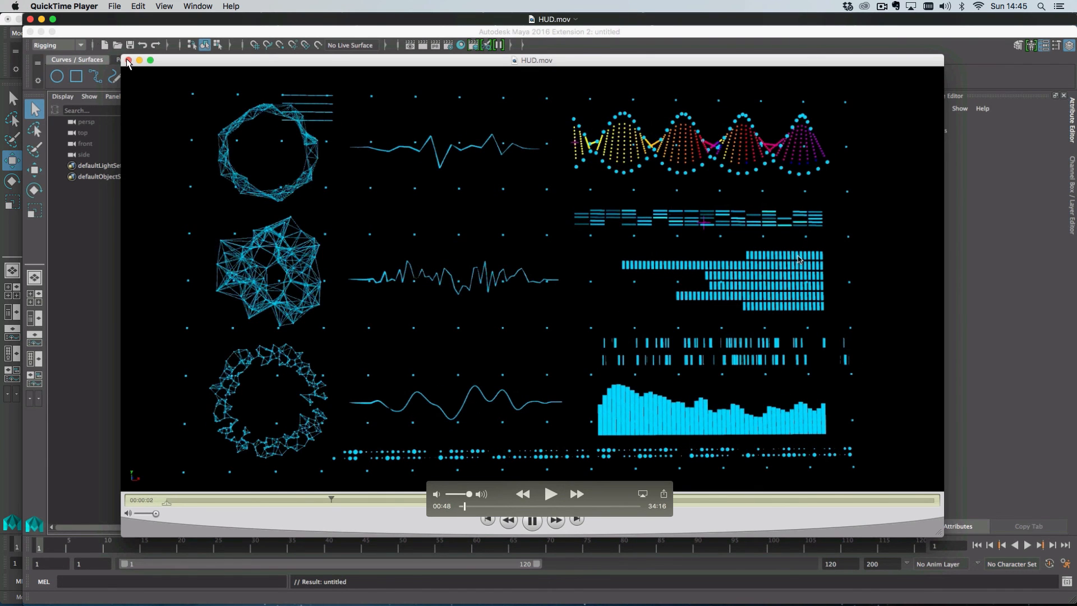
- Close the HUD.mov QuickTime window and return focus to the Maya viewport with the extruded MASH grid
{"action": "left_click", "coordinate": [127, 60]}
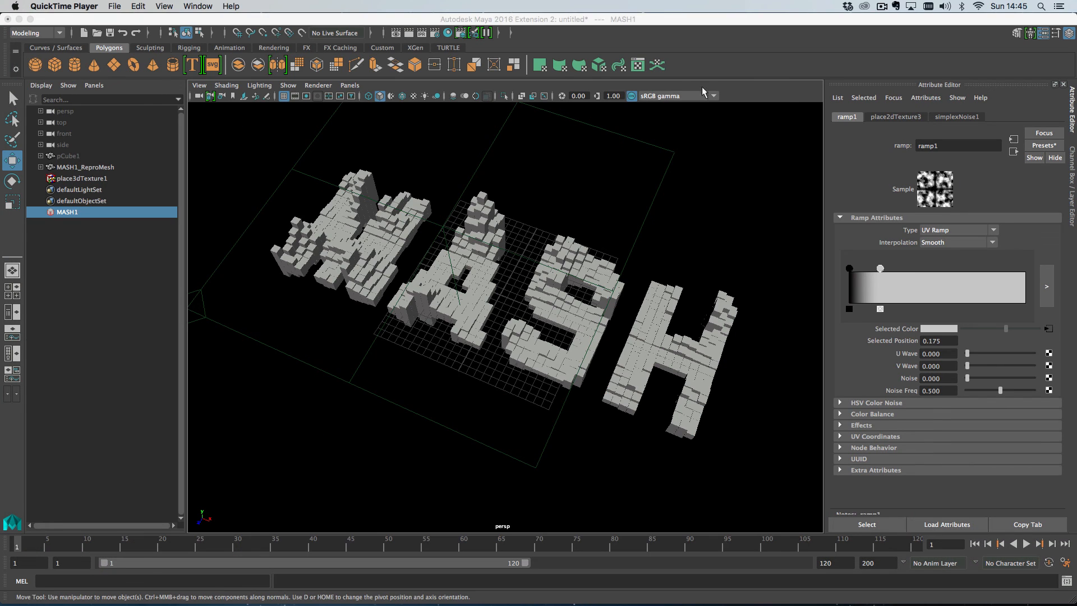
{"action": "left_click", "coordinate": [747, 171]}
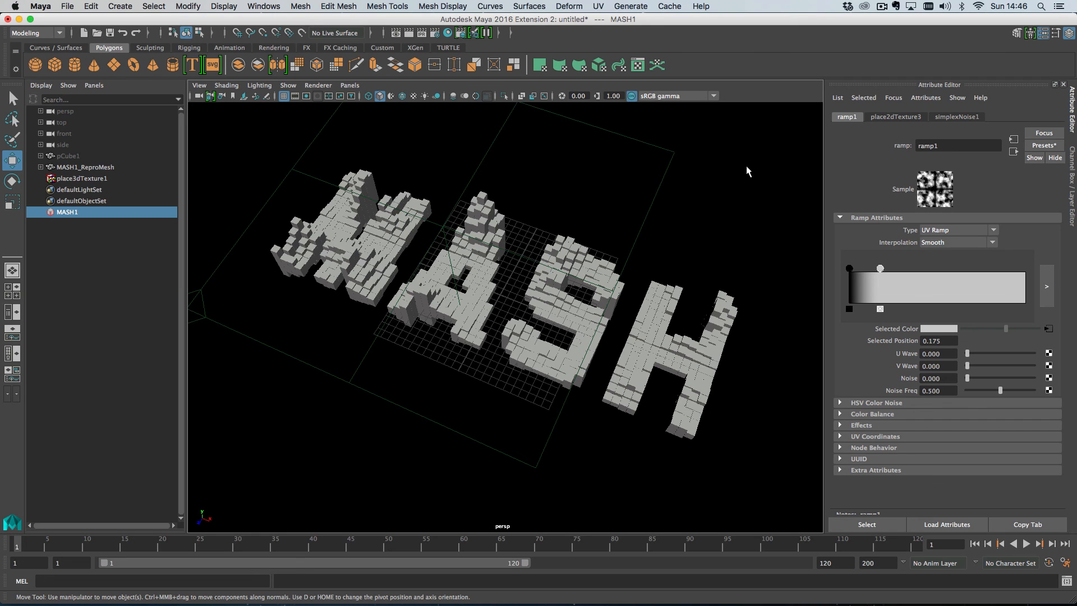
{"action": "mouse_move", "coordinate": [848, 62]}
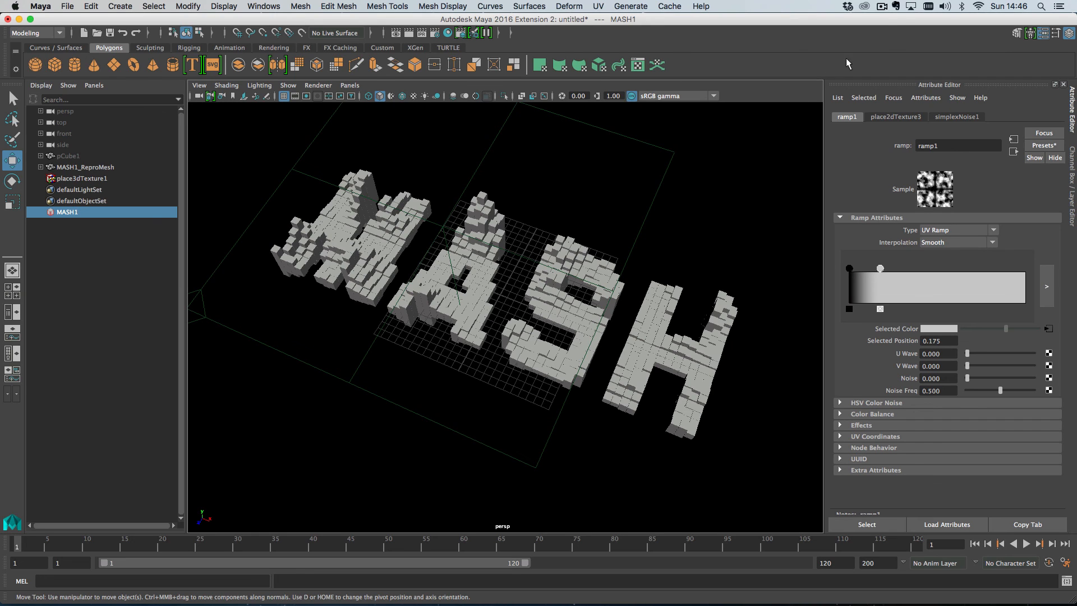